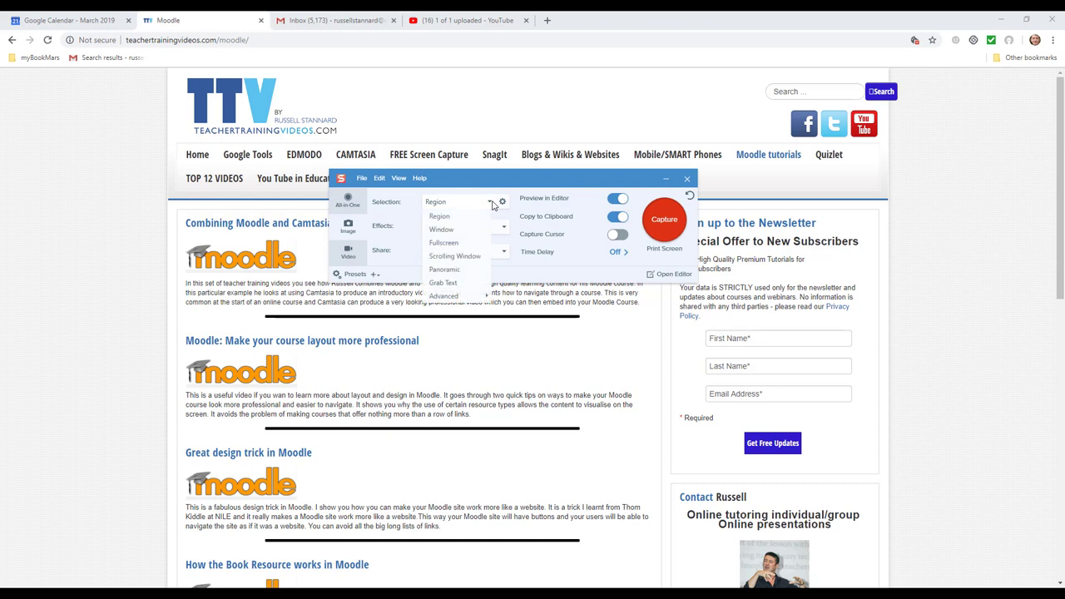
# - Grab the website navigation bar as text and copy the Grab Text results
pyautogui.click(443, 283)
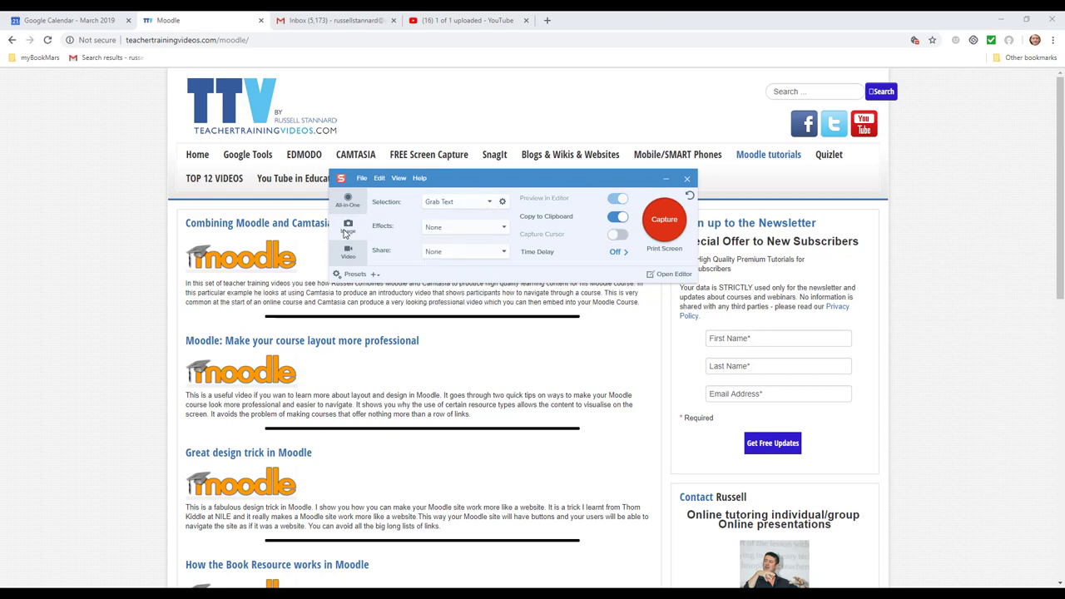
pyautogui.click(664, 218)
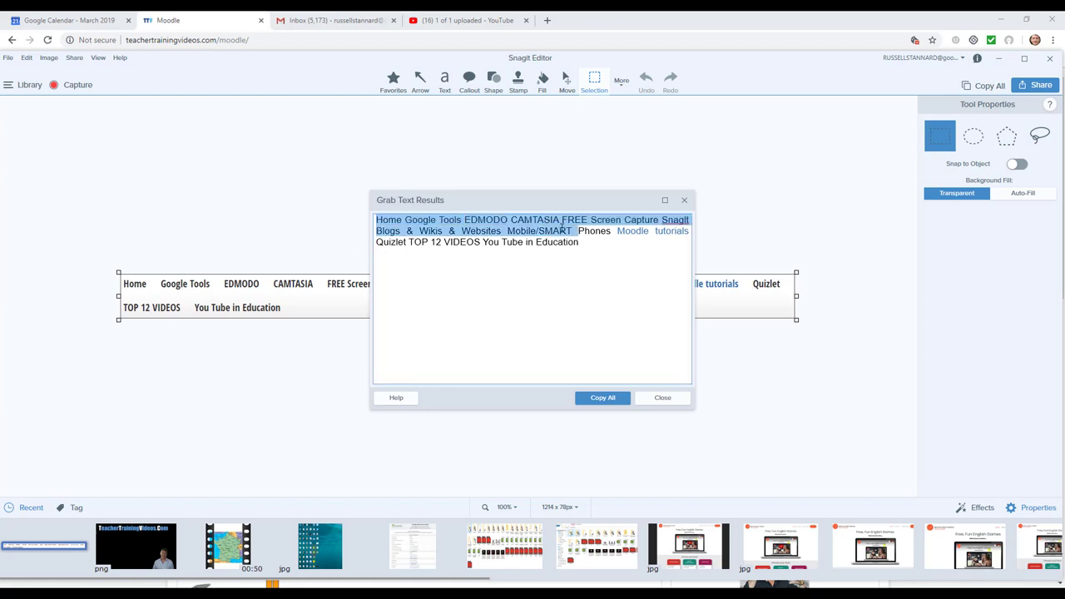
pyautogui.rightClick(541, 237)
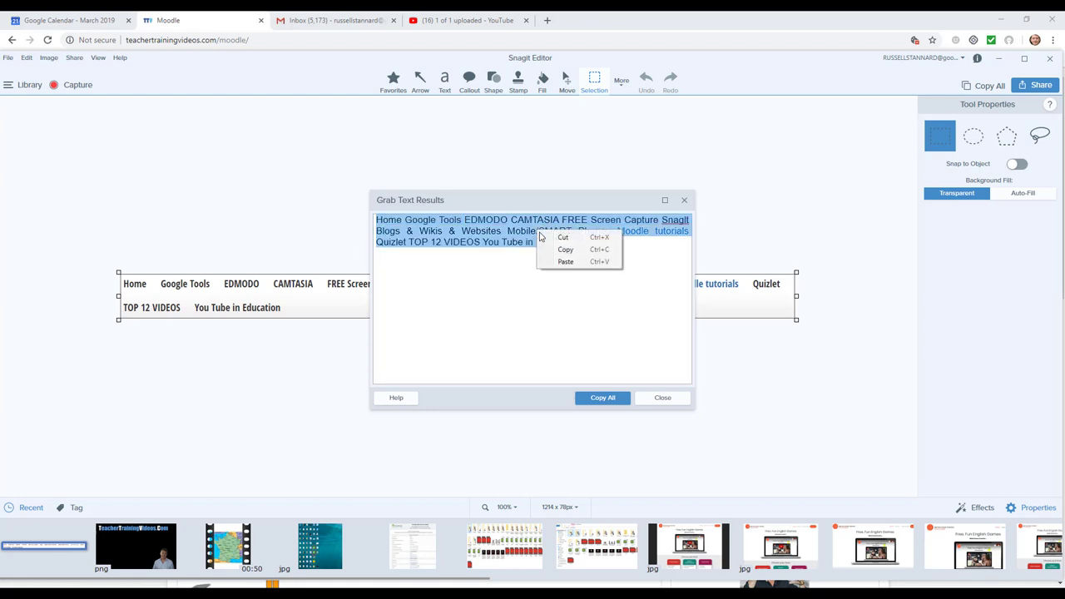
pyautogui.click(529, 271)
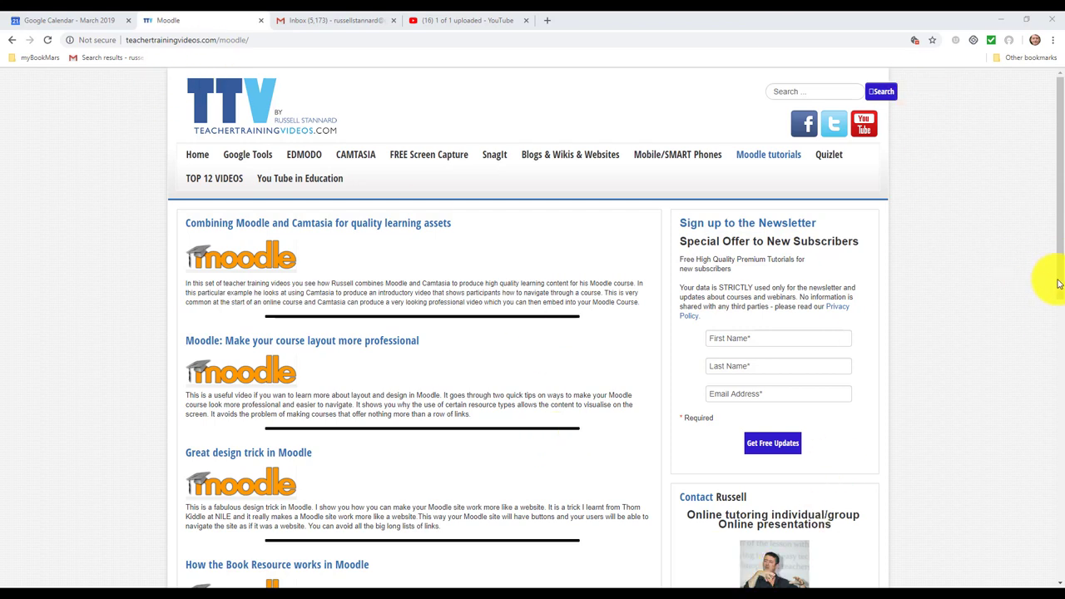
# - Set the capture selection to Scrolling Window and capture the long Moodle tutorials page
pyautogui.scroll(-3)
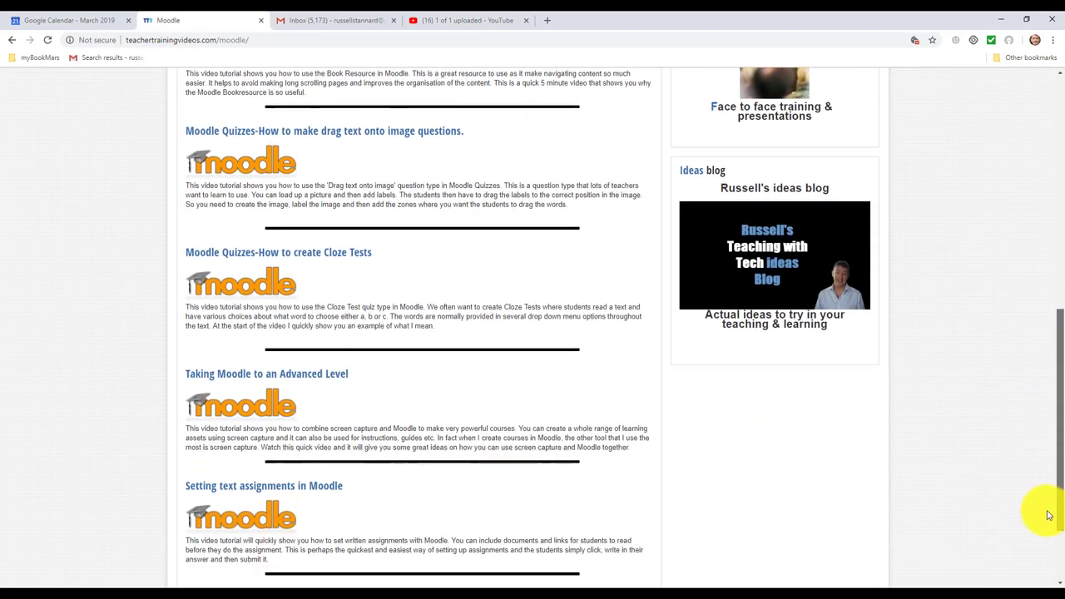
pyautogui.scroll(-3)
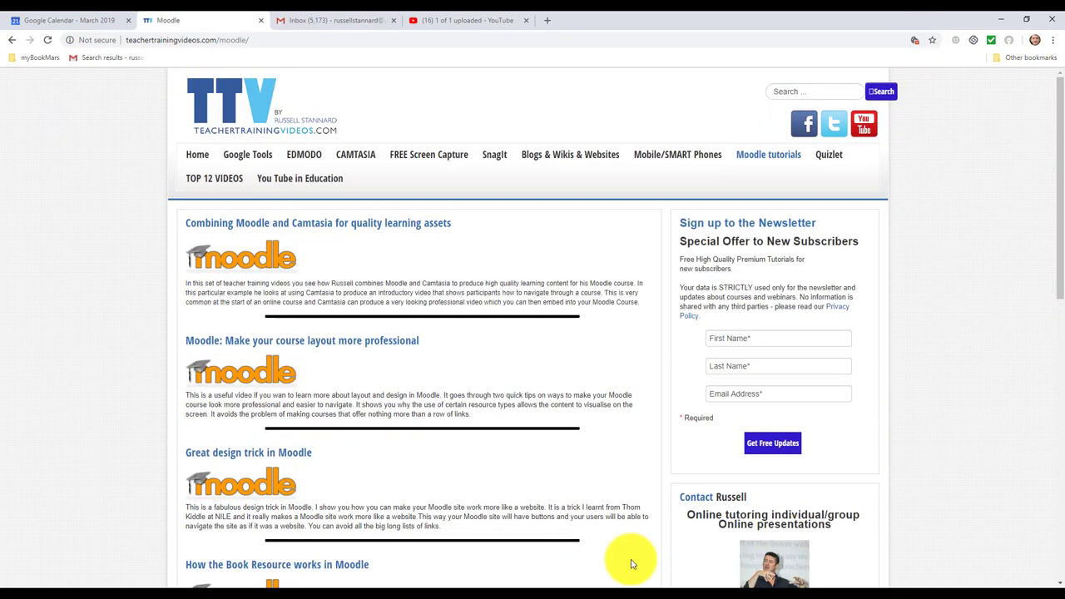
pyautogui.moveTo(441, 557)
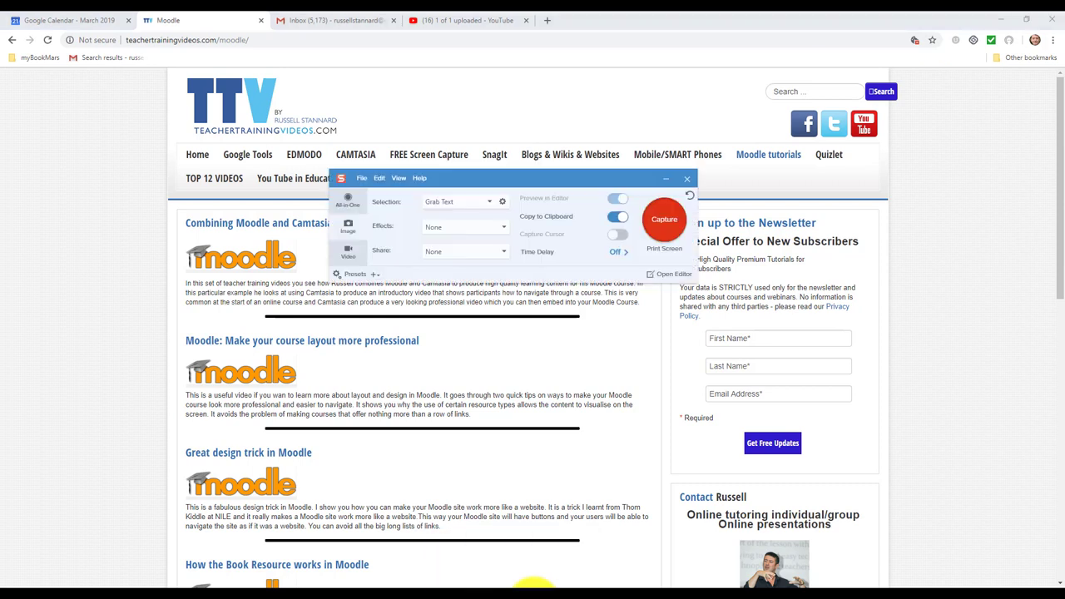
pyautogui.click(457, 201)
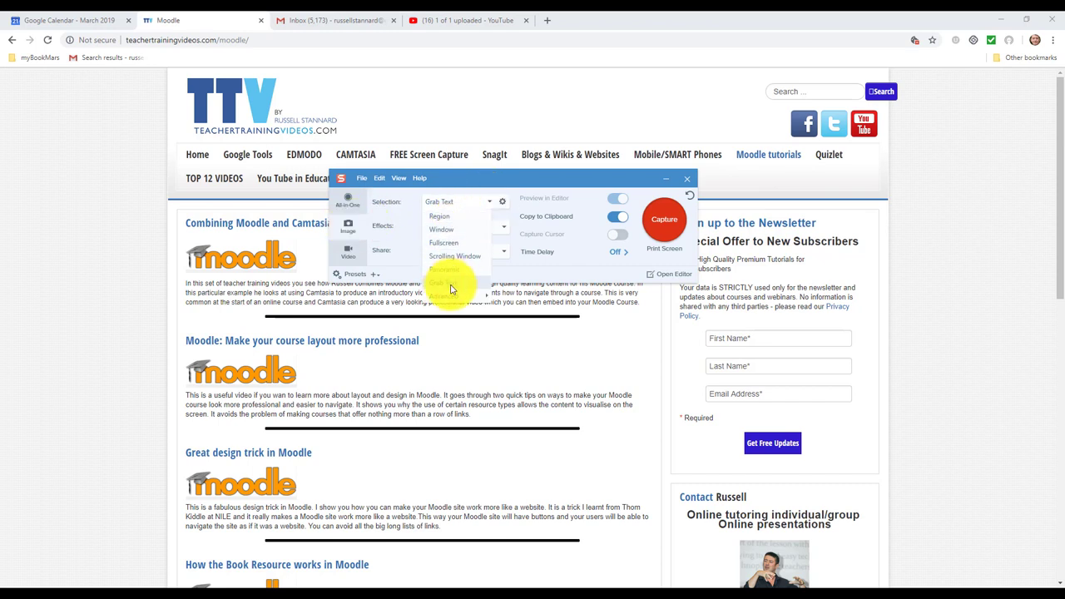
pyautogui.click(455, 257)
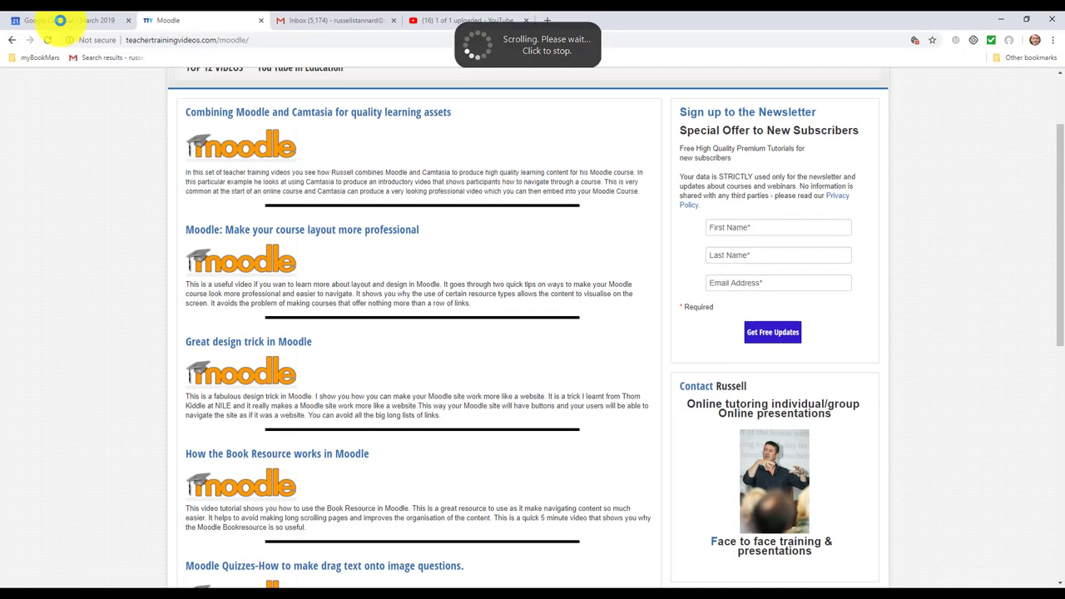
pyautogui.scroll(-3)
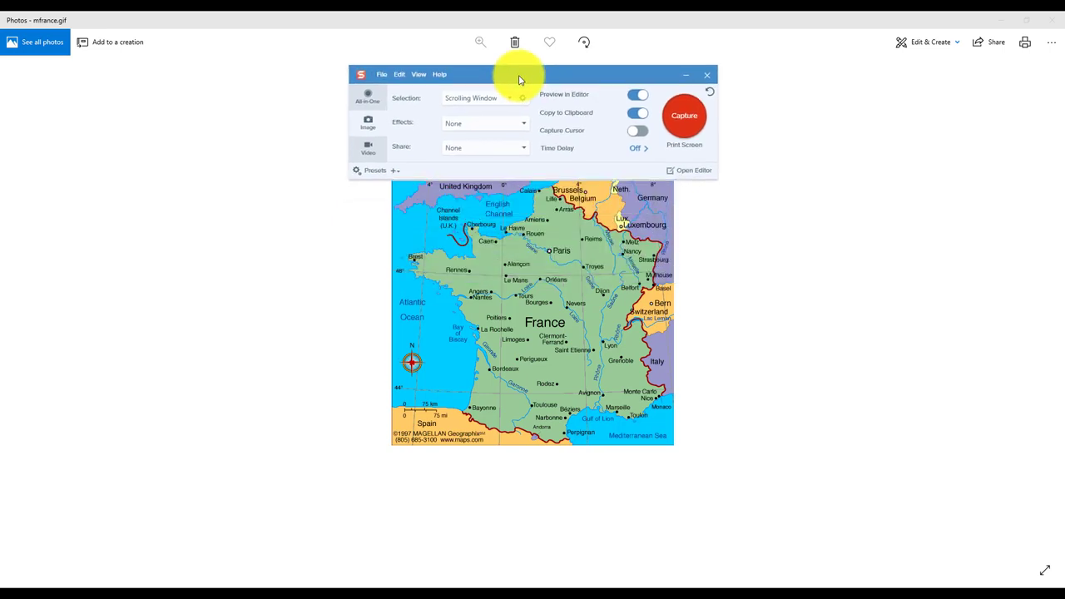
# - Switch capture to the Video tab and turn the webcam on
pyautogui.click(368, 149)
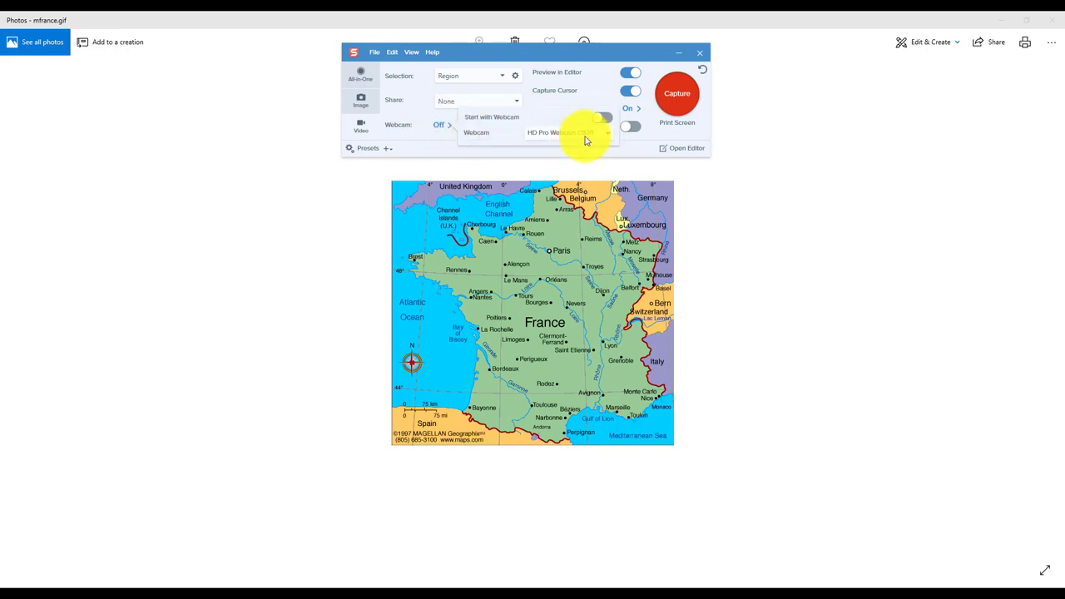
pyautogui.click(629, 127)
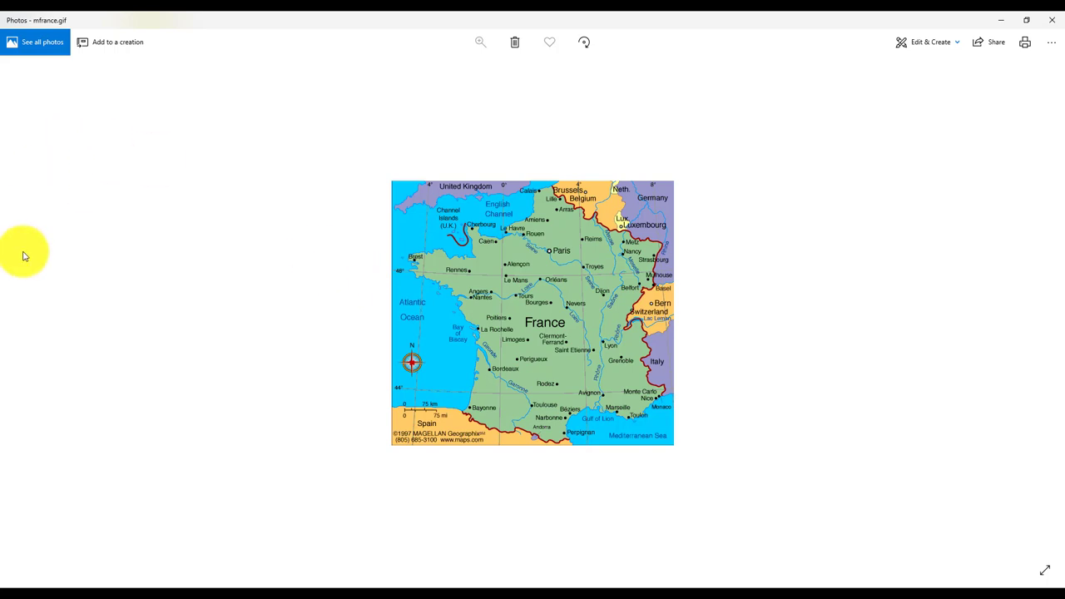
pyautogui.moveTo(1021, 323)
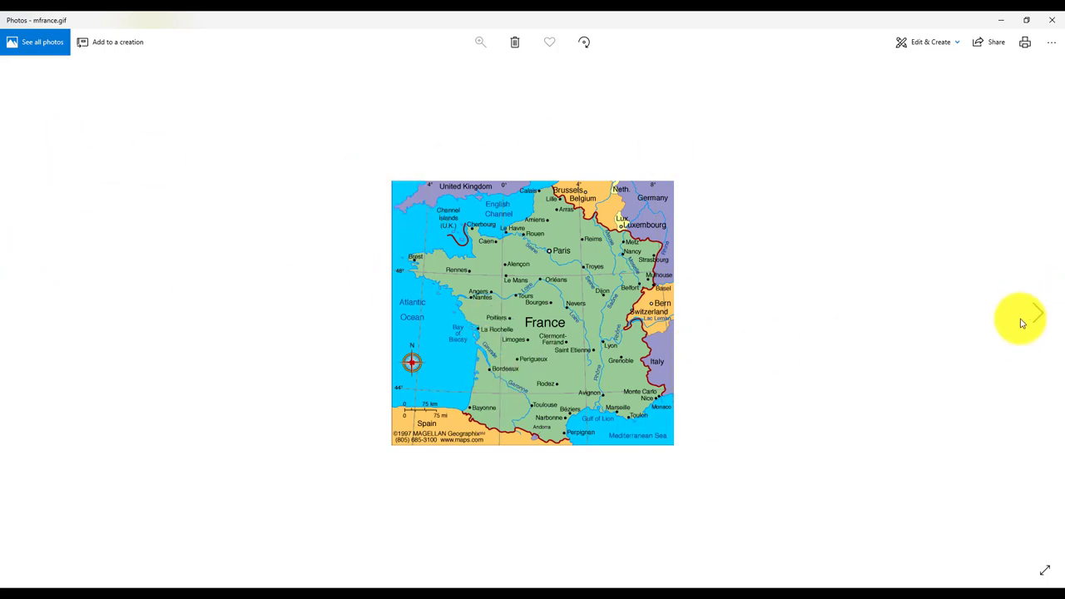
pyautogui.click(1037, 312)
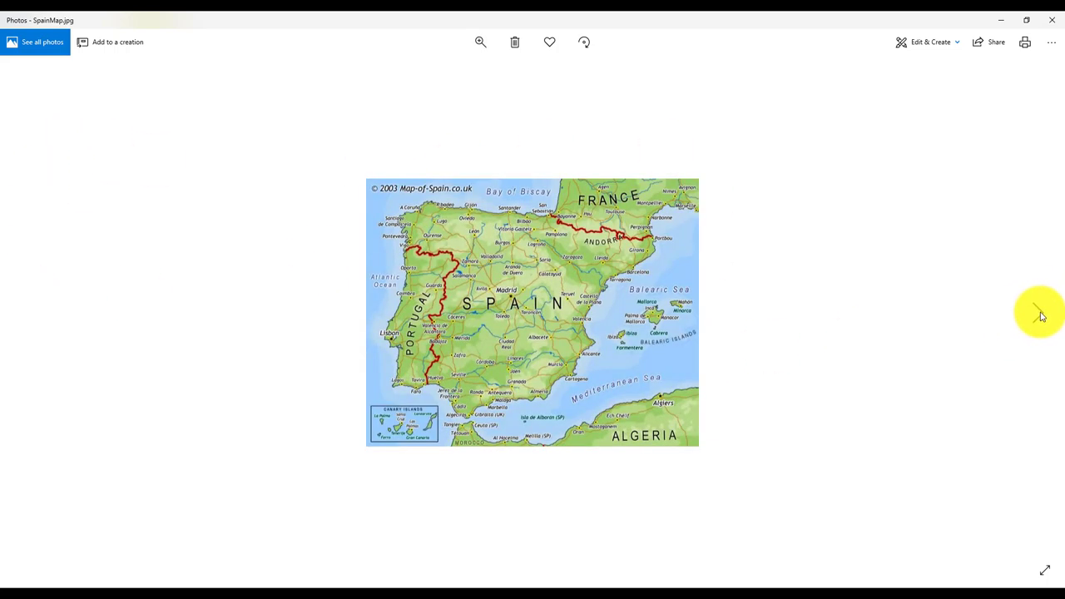
pyautogui.click(1040, 312)
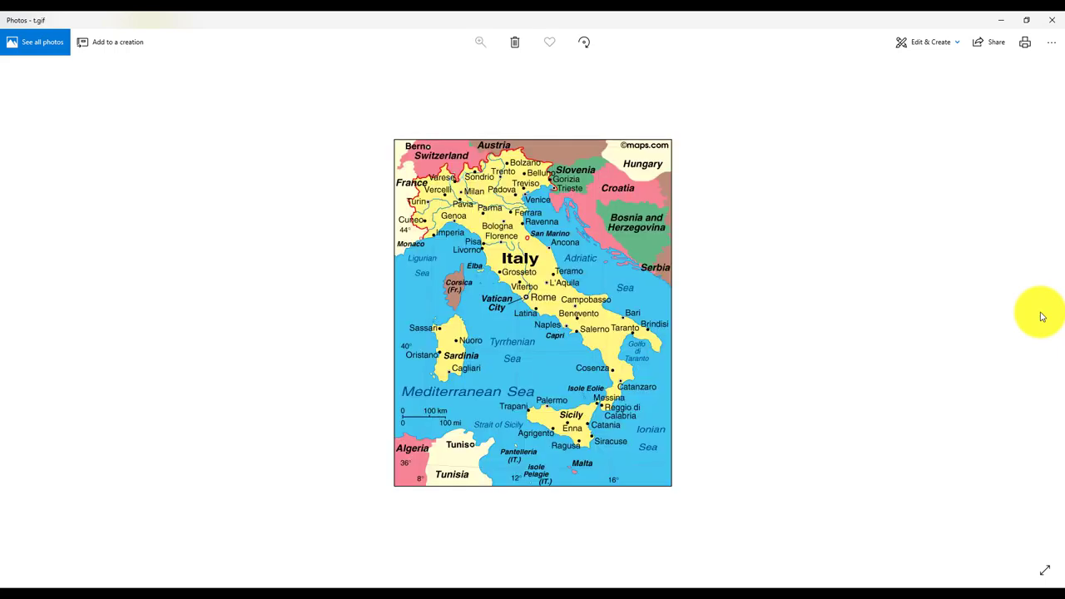
pyautogui.moveTo(682, 314)
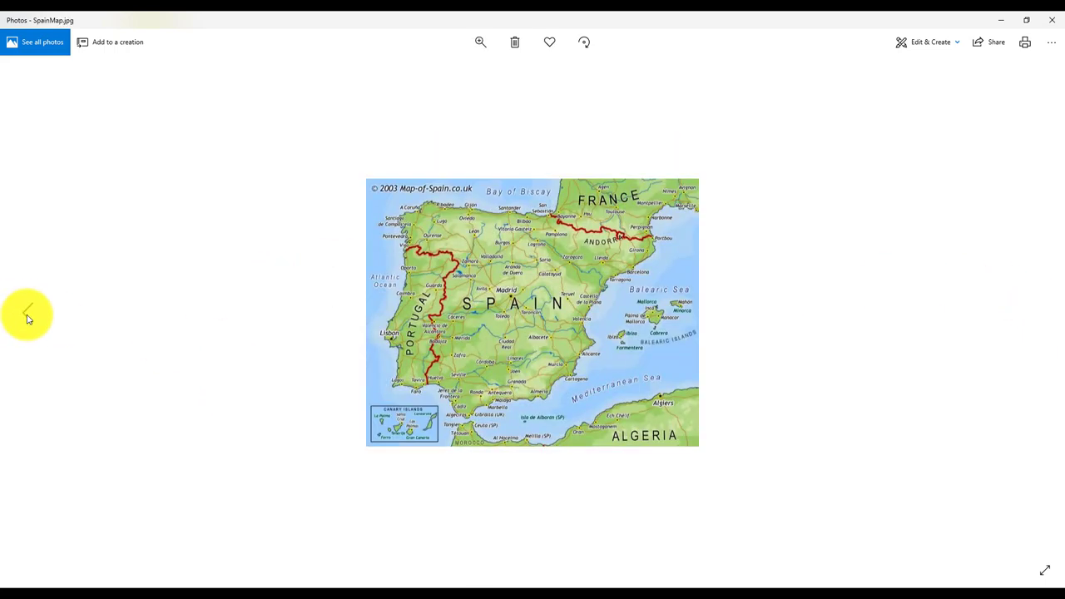
pyautogui.click(27, 313)
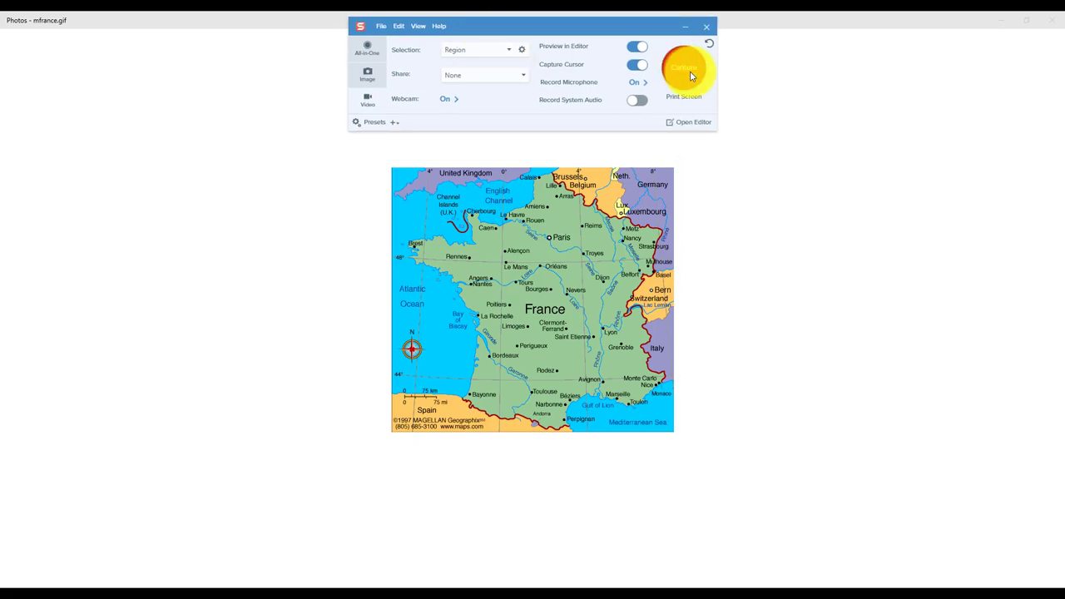
# - Start recording a 756 × 764 region video with the webcam feed
pyautogui.click(683, 68)
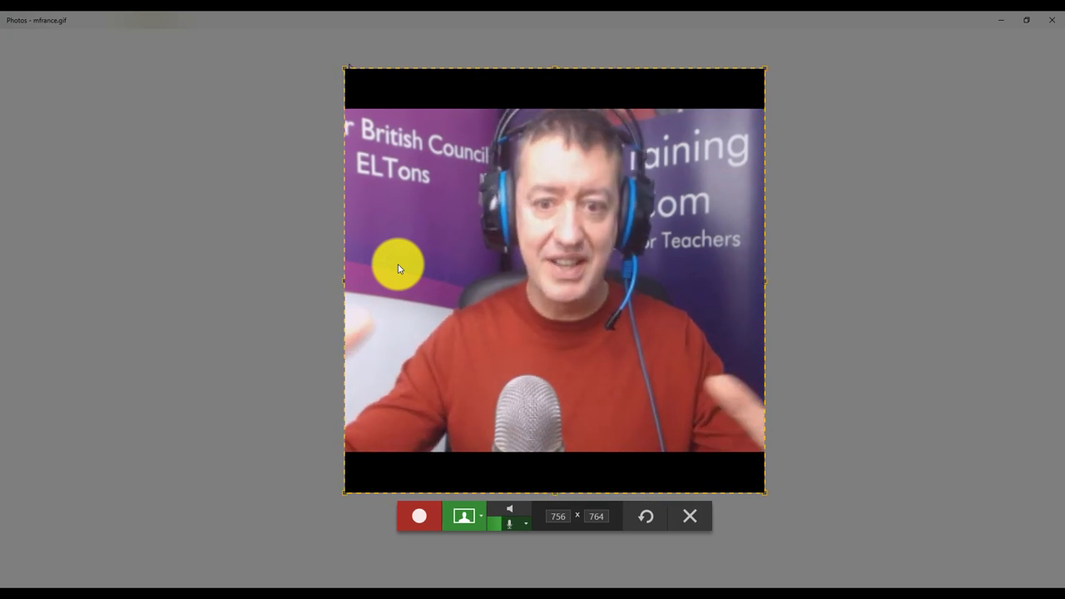
pyautogui.click(418, 516)
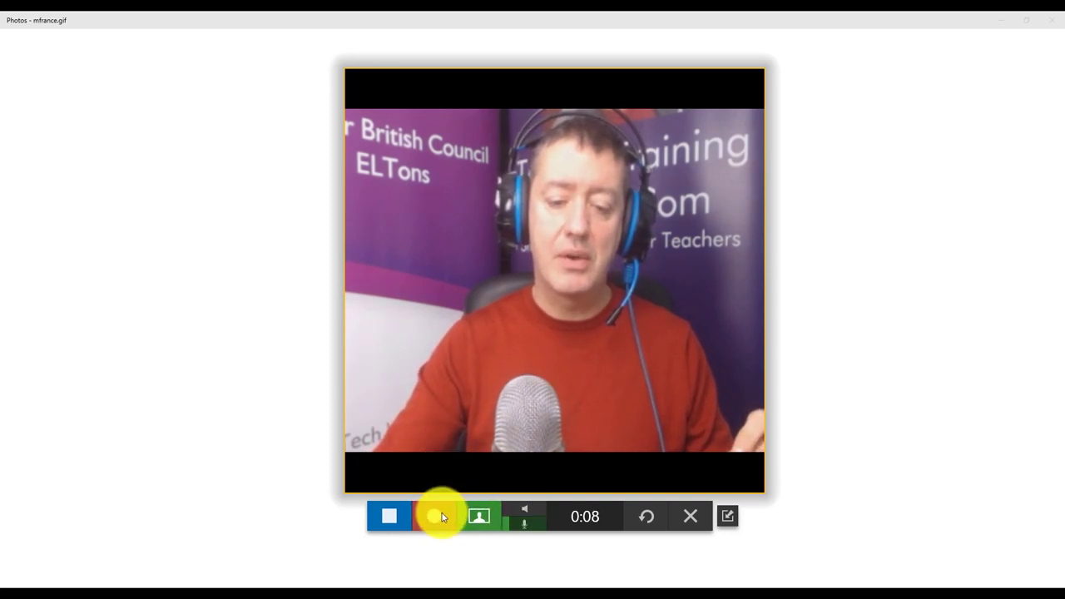
# - Hide the webcam, resume recording the France map, then advance to the Spain map
pyautogui.click(433, 516)
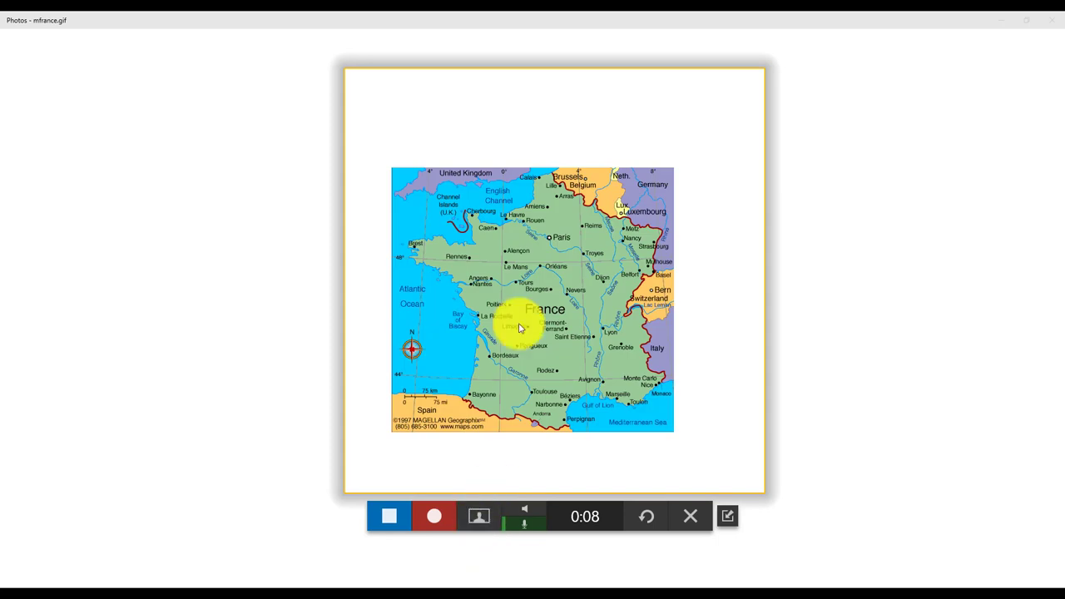
pyautogui.click(434, 515)
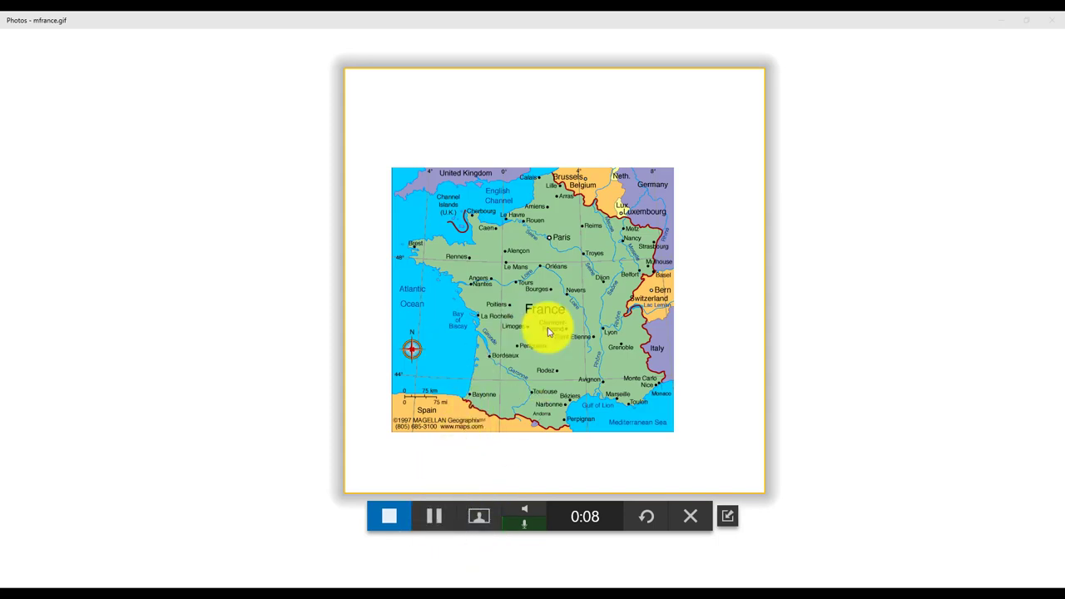
pyautogui.moveTo(559, 262)
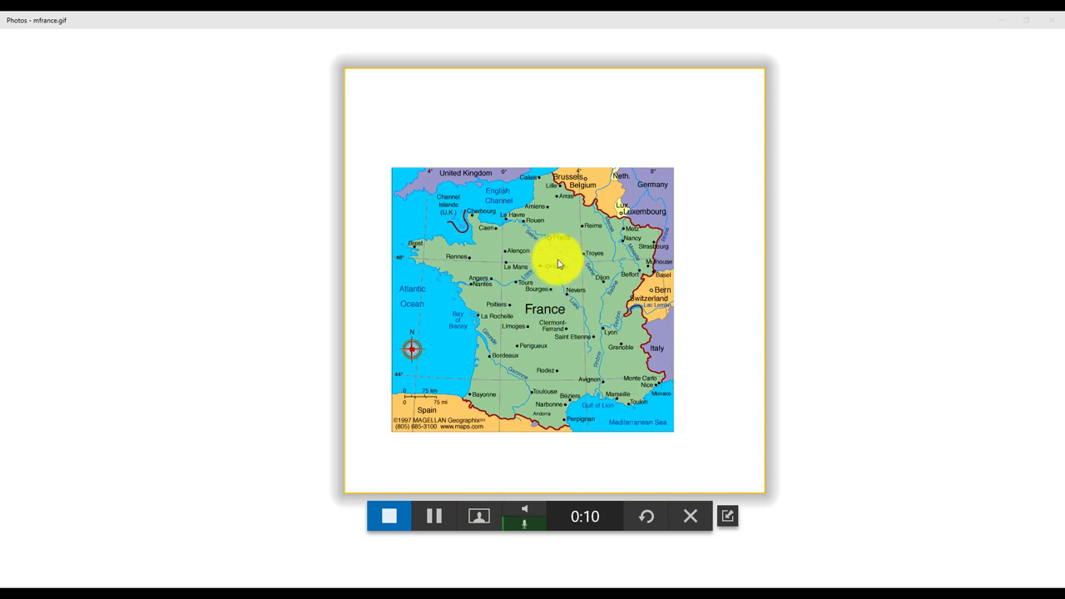
pyautogui.moveTo(549, 227)
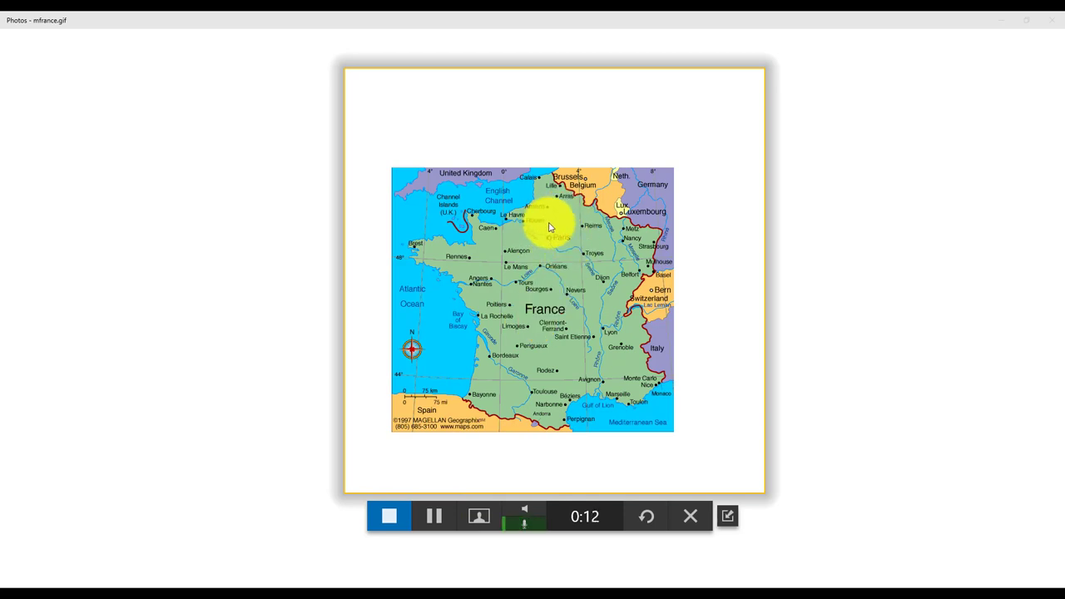
pyautogui.moveTo(617, 408)
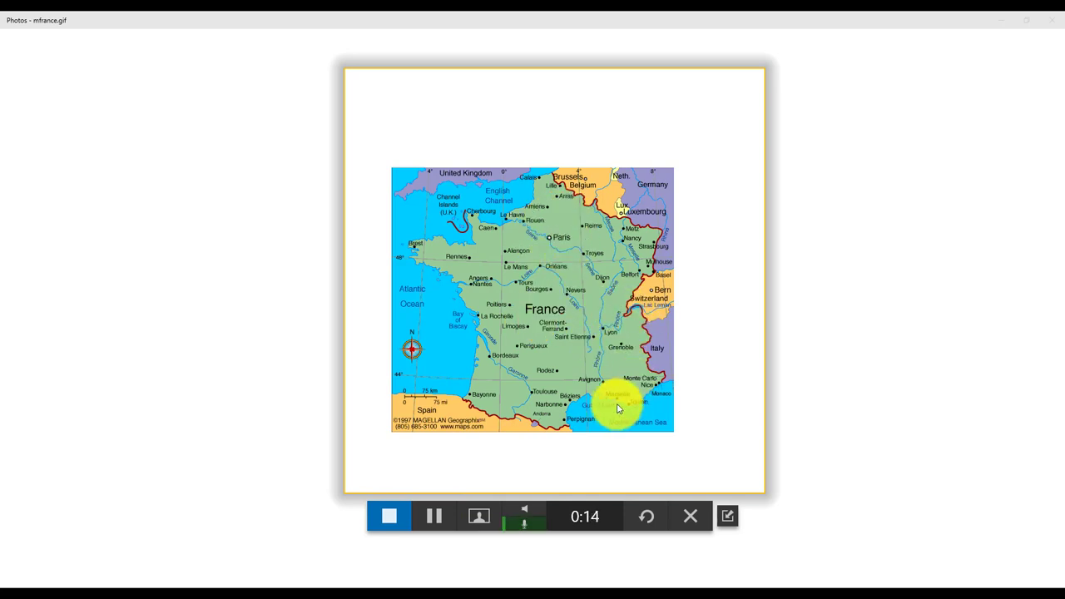
pyautogui.click(1038, 302)
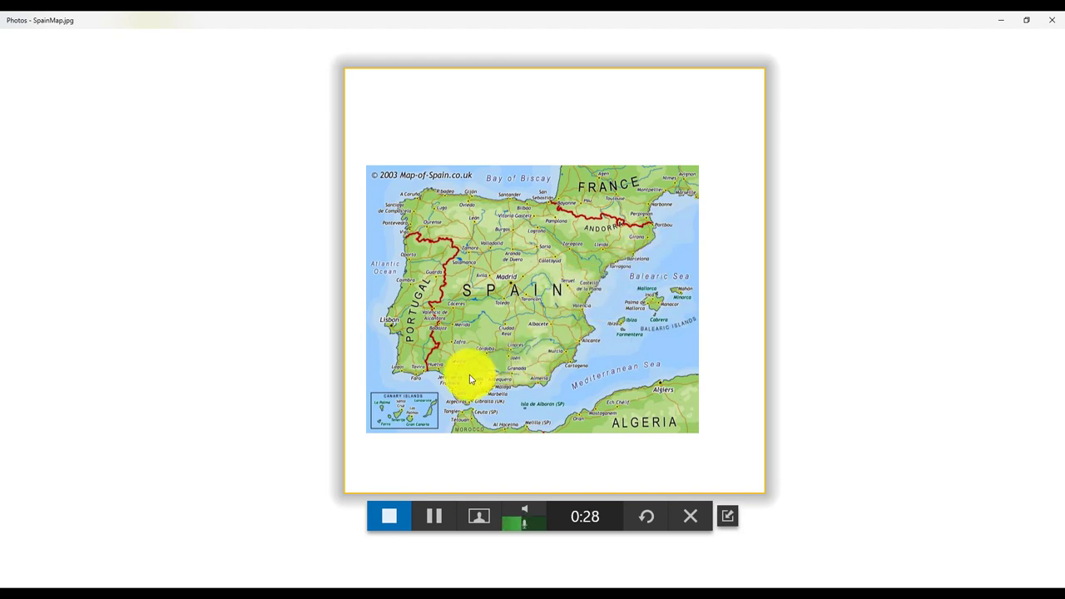
pyautogui.moveTo(1037, 297)
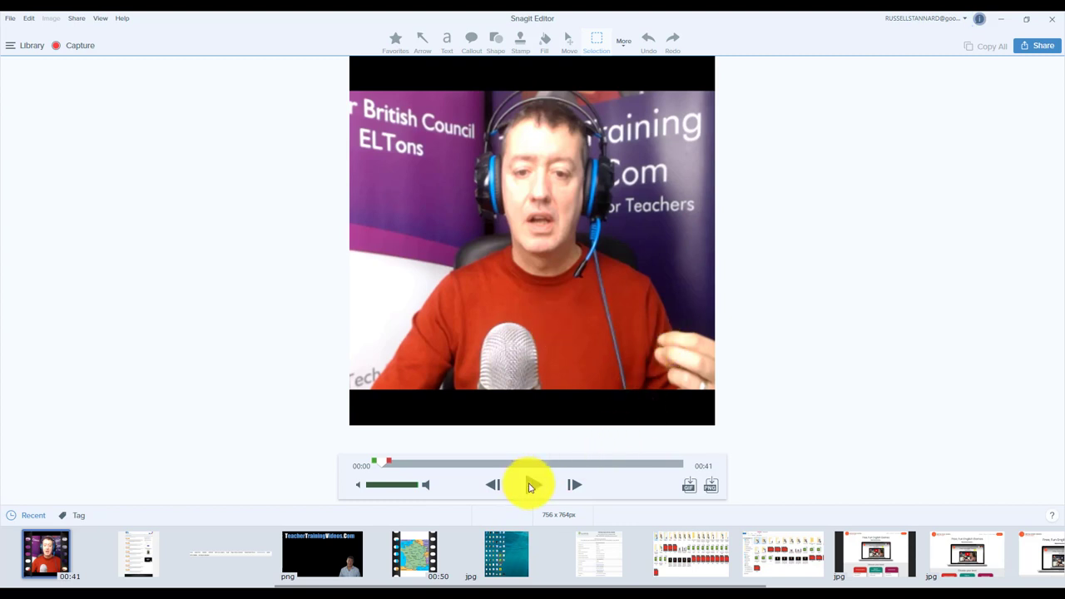
# - Play, pause and scrub the 41-second map recording toward its end
pyautogui.click(532, 484)
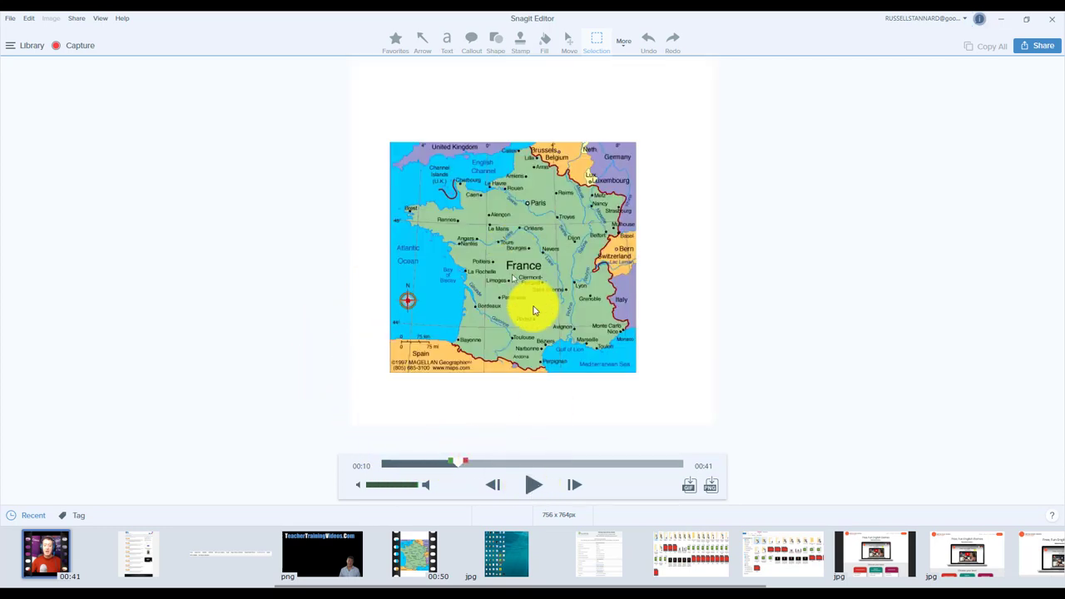
pyautogui.click(533, 484)
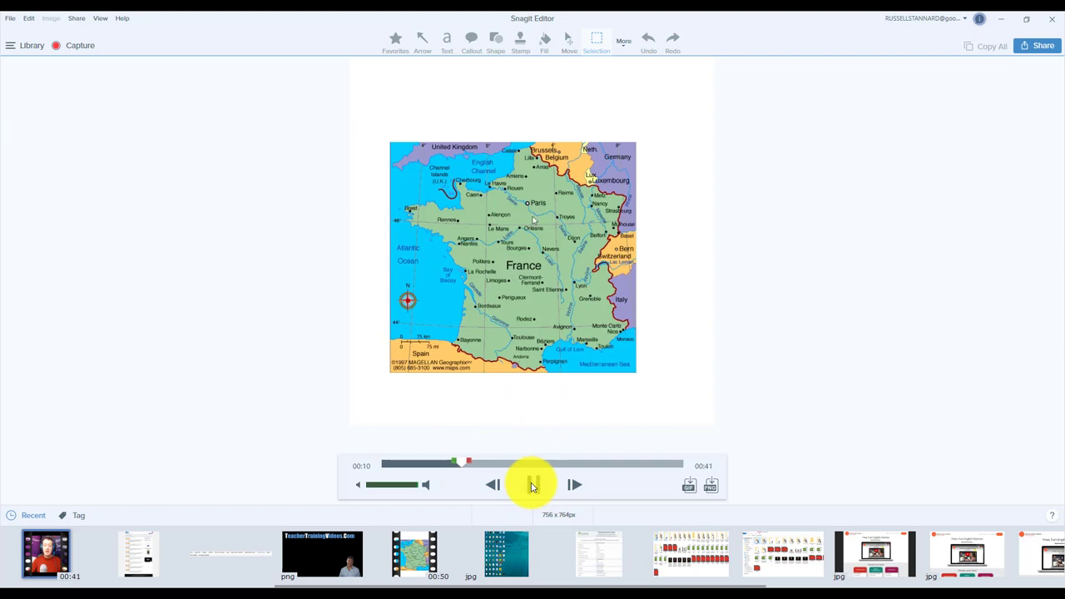
pyautogui.click(532, 484)
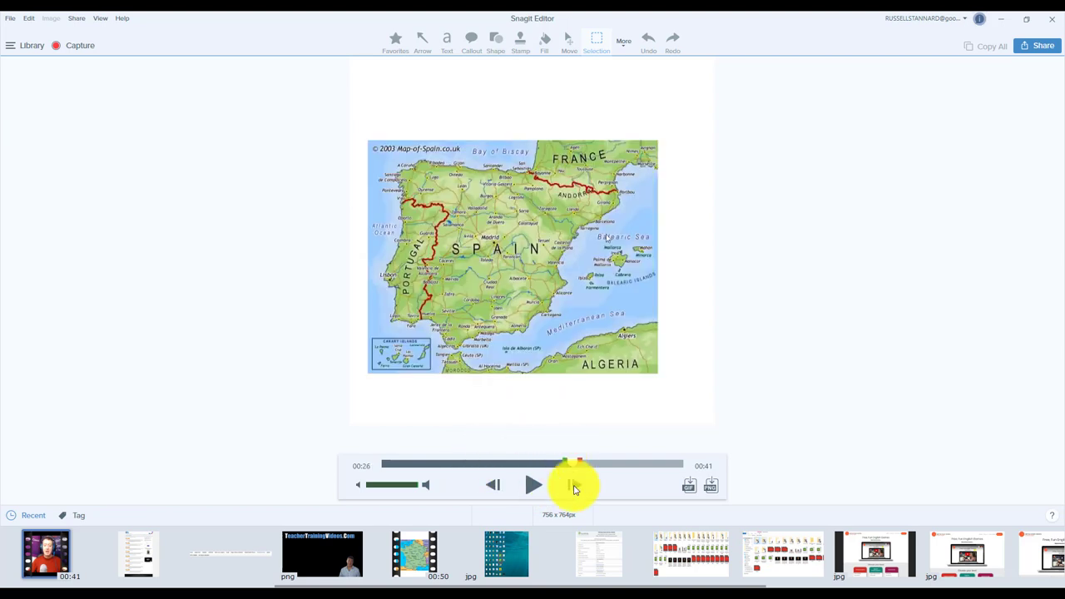
pyautogui.moveTo(565, 464); pyautogui.dragTo(649, 465)
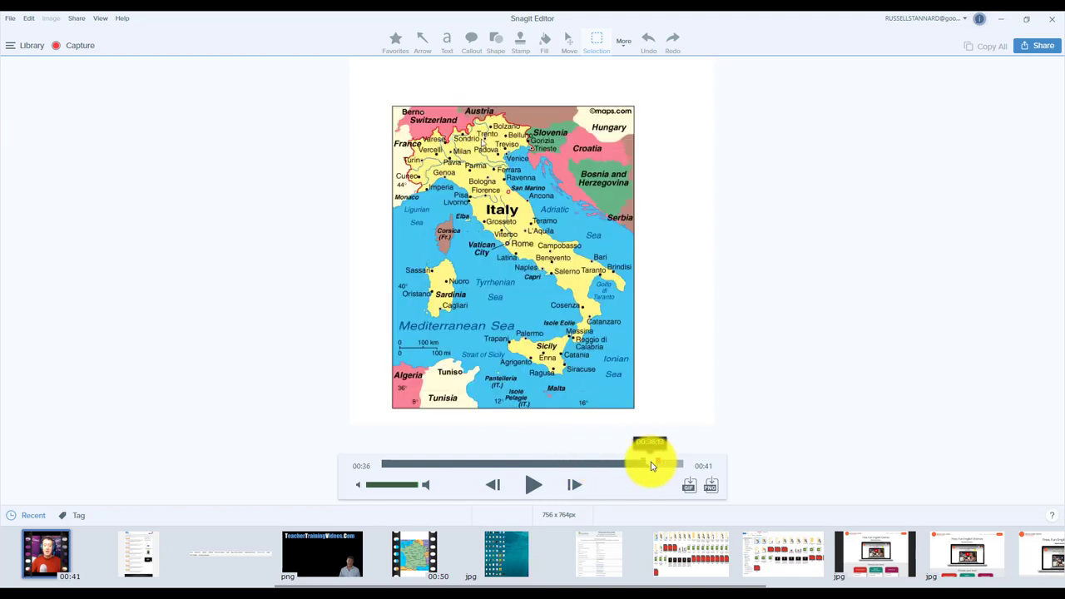
pyautogui.moveTo(653, 463); pyautogui.dragTo(682, 463)
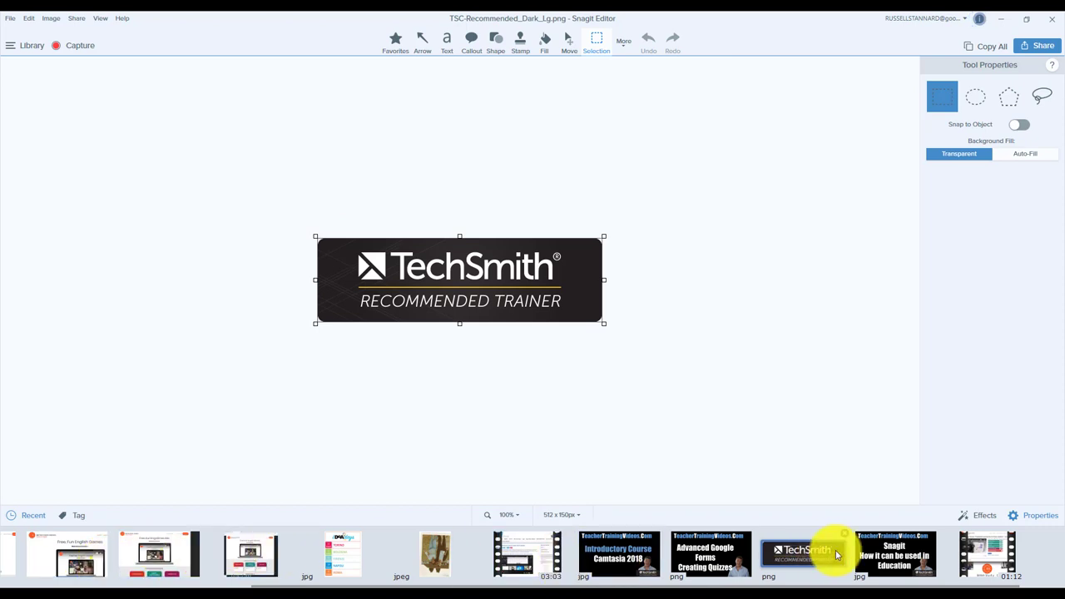
pyautogui.moveTo(927, 562)
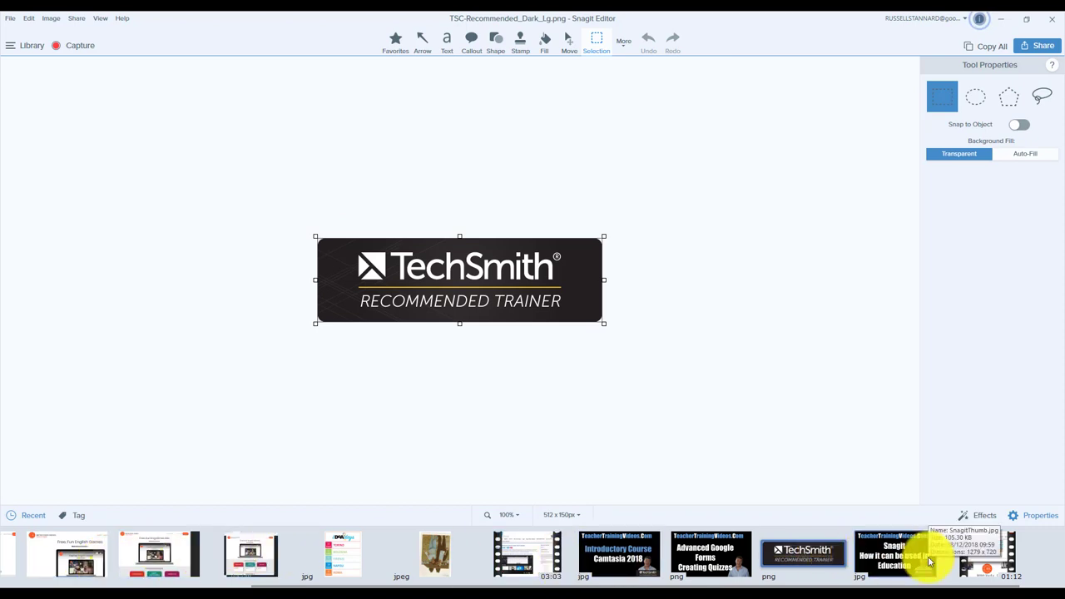
# - Open the 'Advanced Google Forms Creating Quizzes' thumbnail from the recent captures tray
pyautogui.click(894, 553)
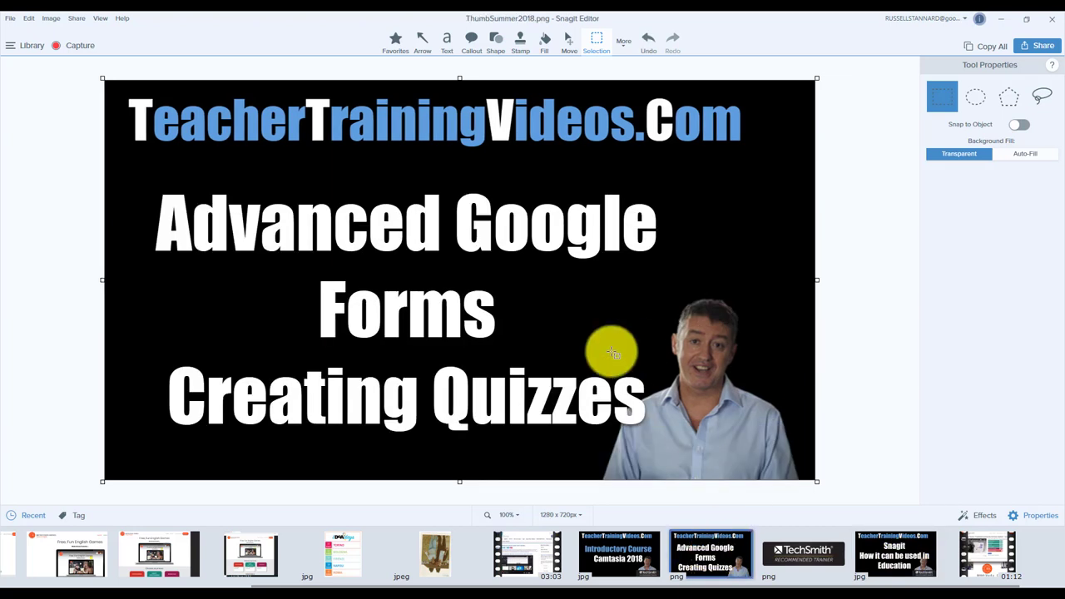
pyautogui.moveTo(799, 553)
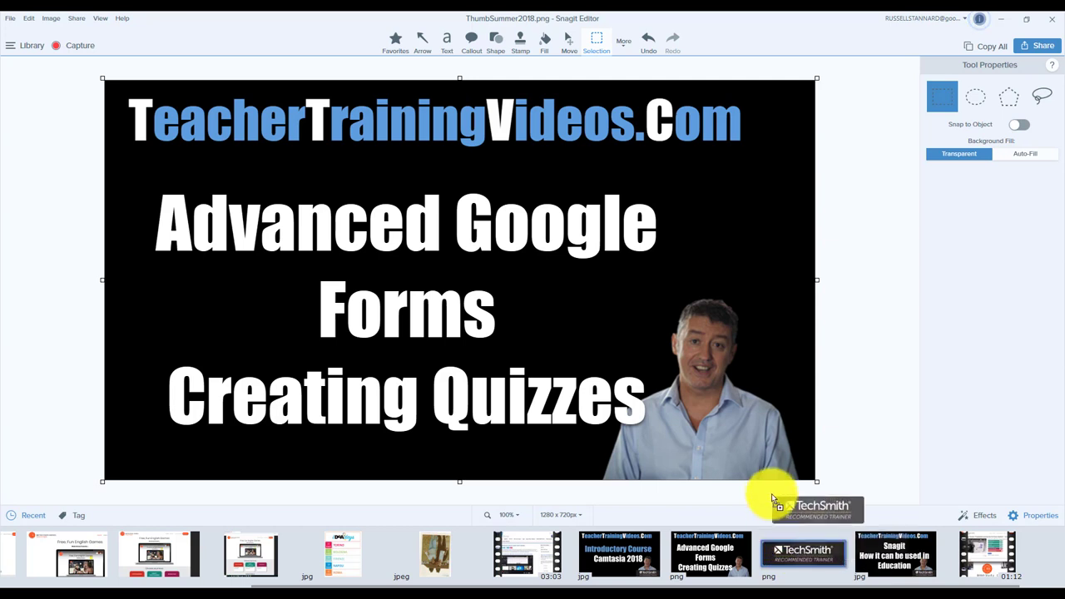
pyautogui.moveTo(687, 416)
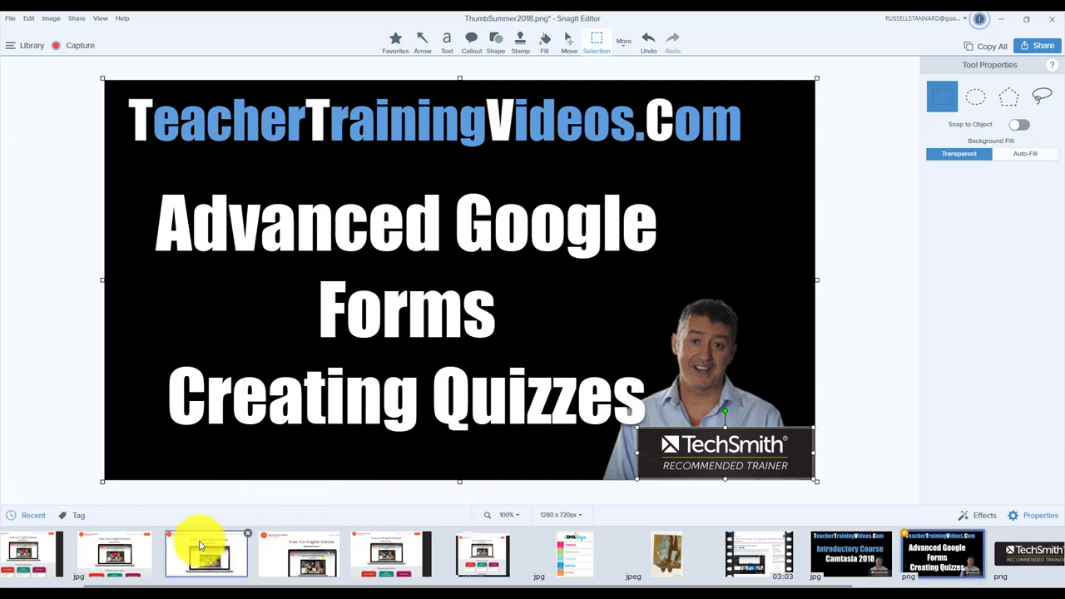
pyautogui.moveTo(206, 549)
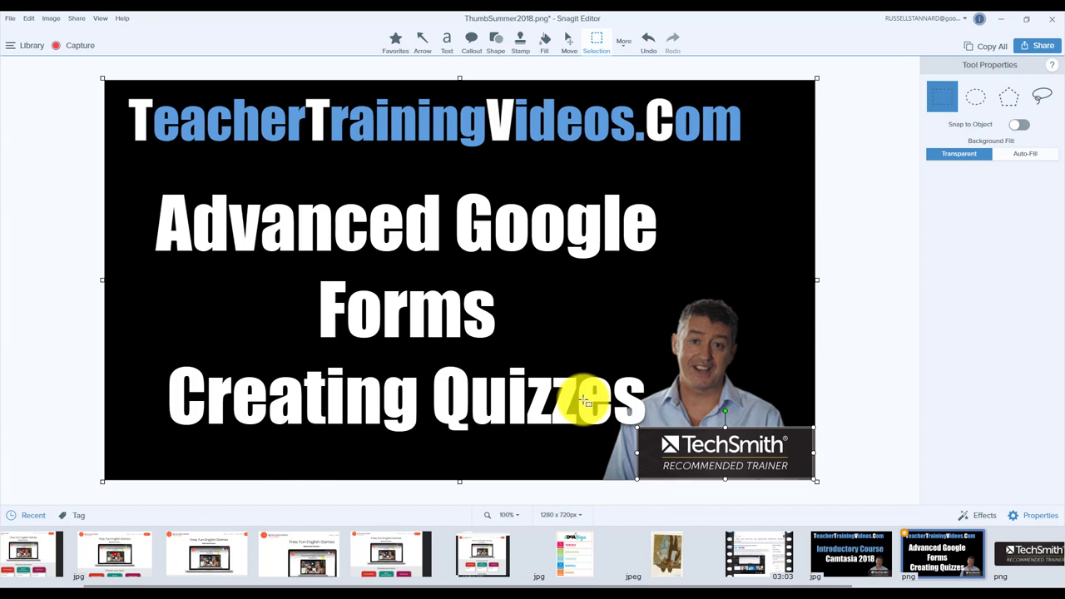
pyautogui.moveTo(1007, 323)
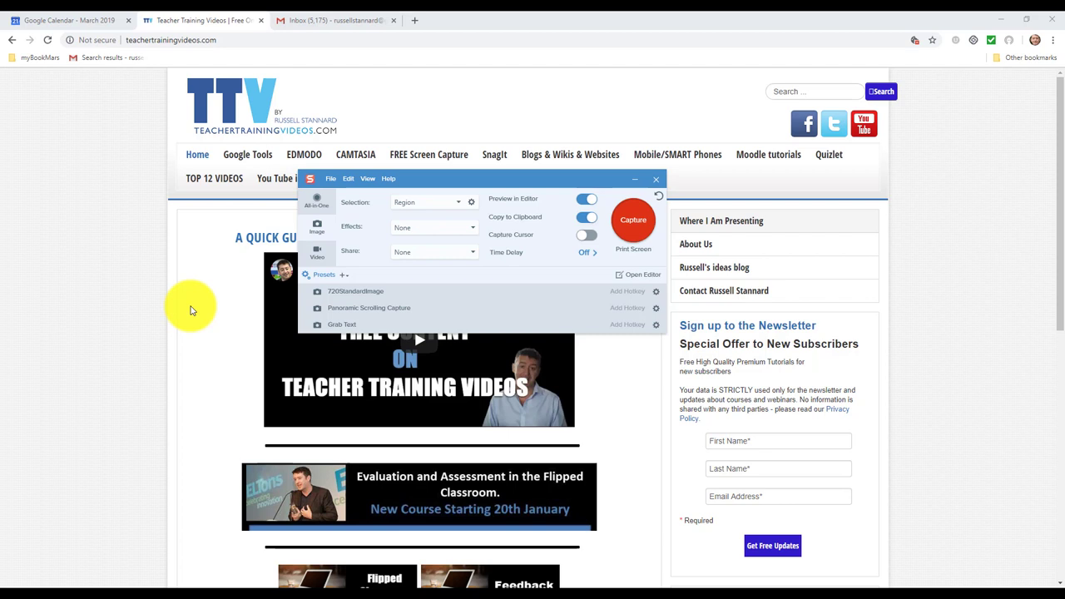
pyautogui.moveTo(320, 237)
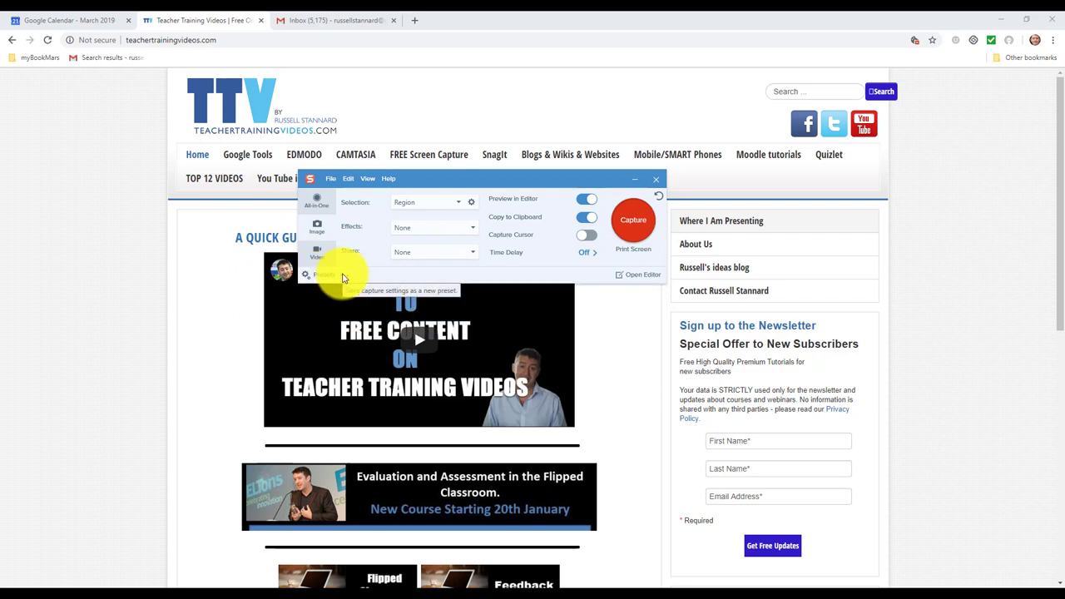
# - Create and save a preset with Fixed Region selection and a Border effect
pyautogui.click(324, 274)
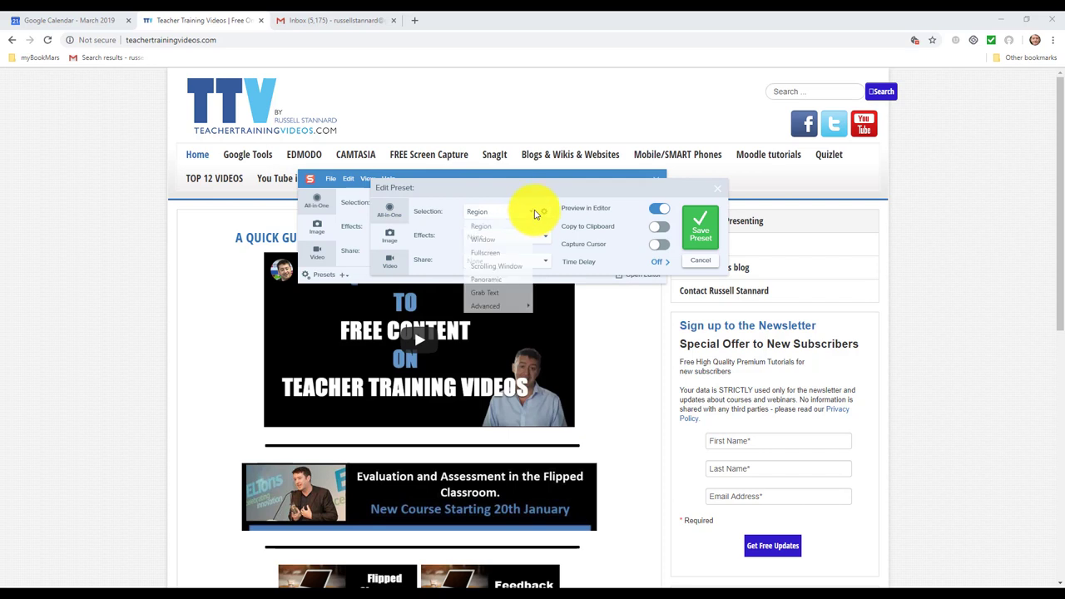
pyautogui.click(480, 225)
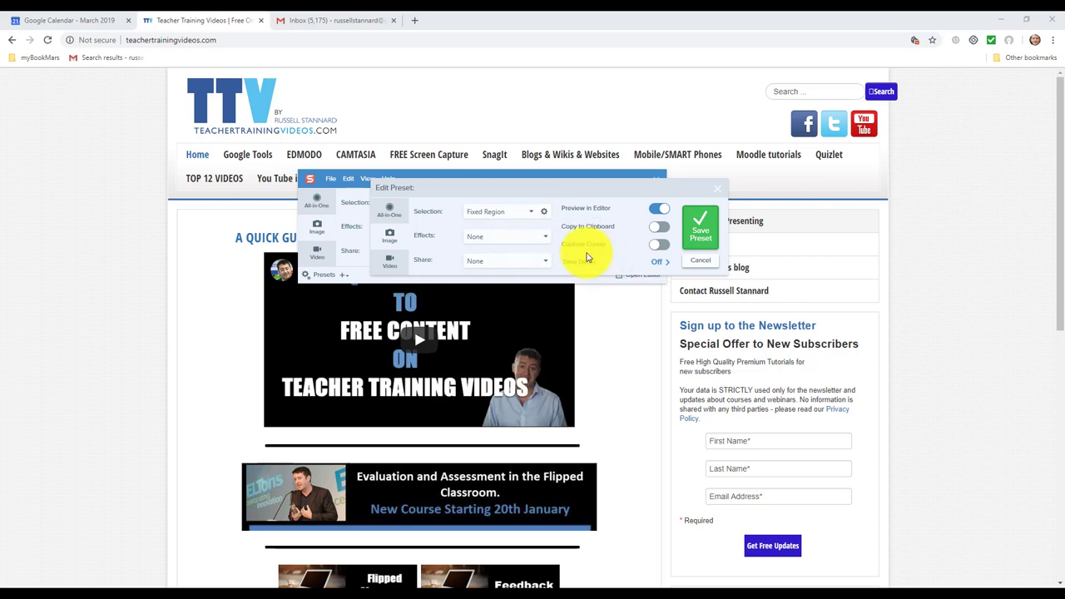
pyautogui.click(505, 236)
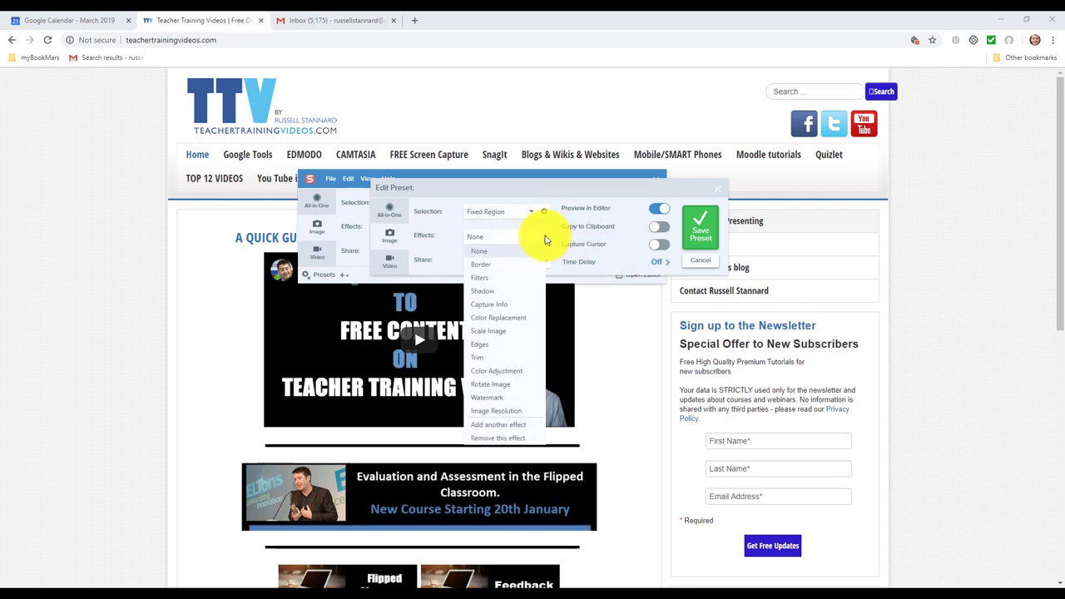
pyautogui.click(480, 264)
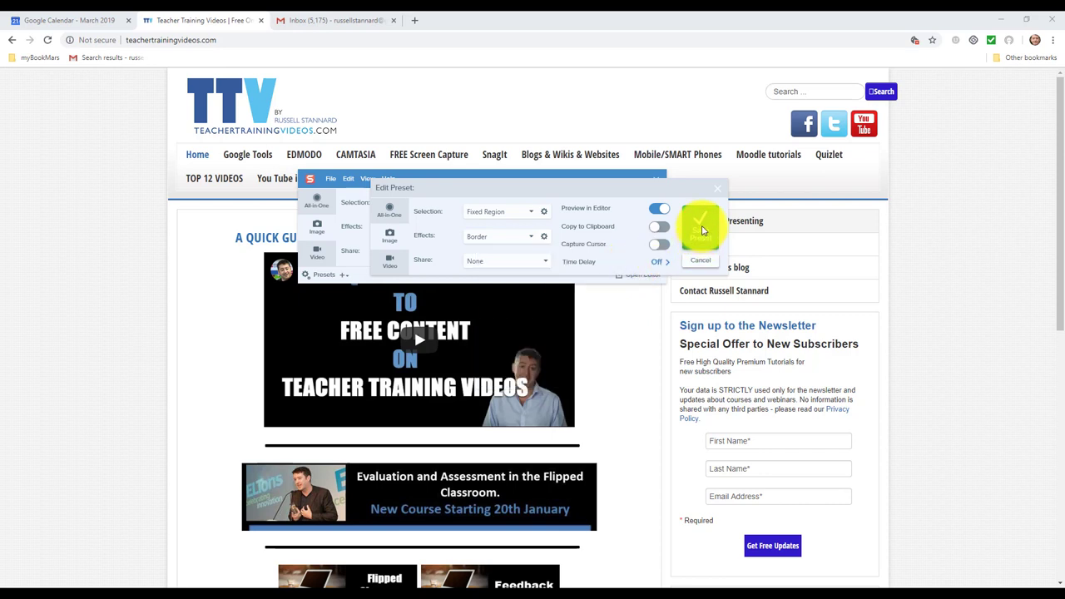
pyautogui.click(700, 224)
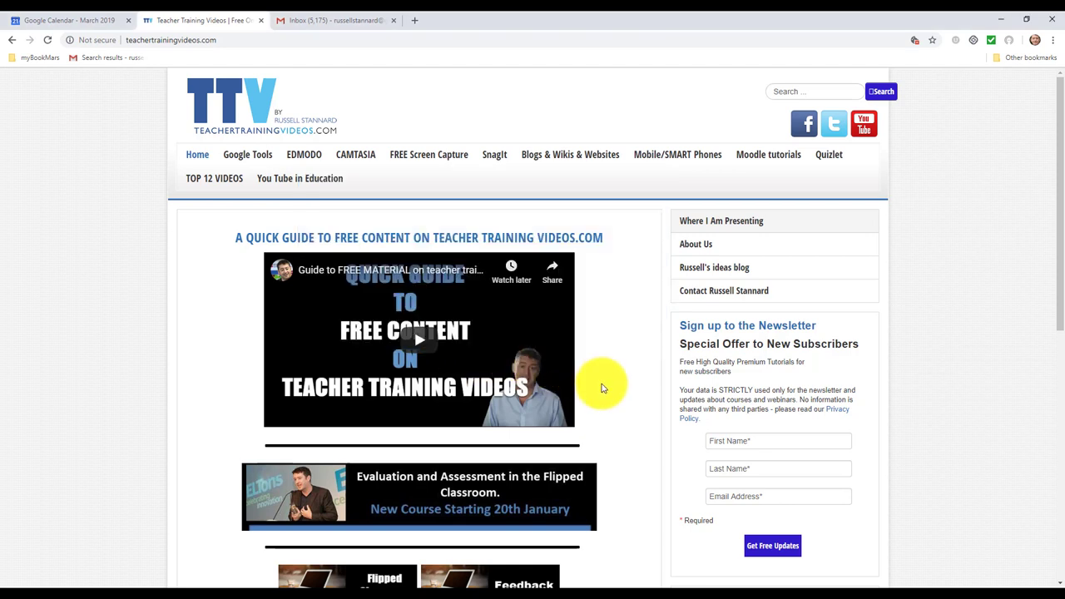
pyautogui.moveTo(586, 578)
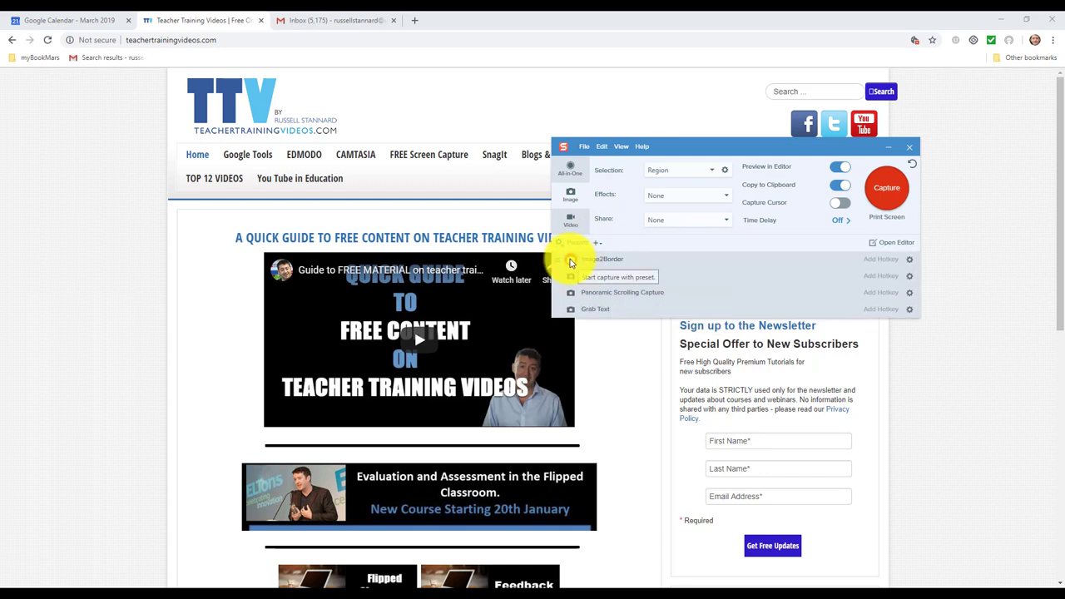
# - Launch the Image&Border preset over the Teacher Training Videos homepage
pyautogui.click(910, 146)
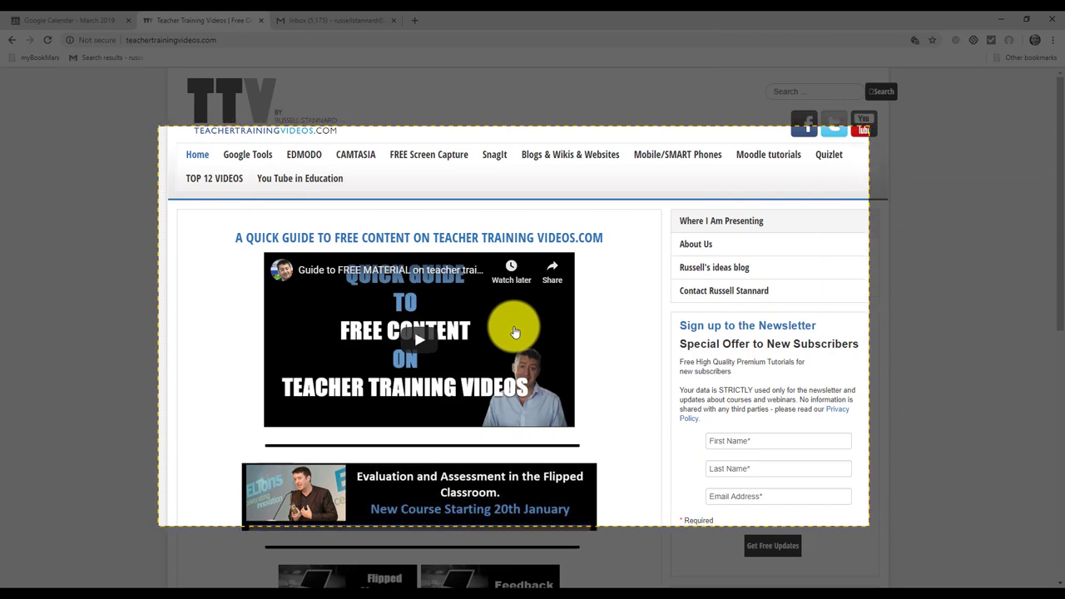
pyautogui.moveTo(511, 337)
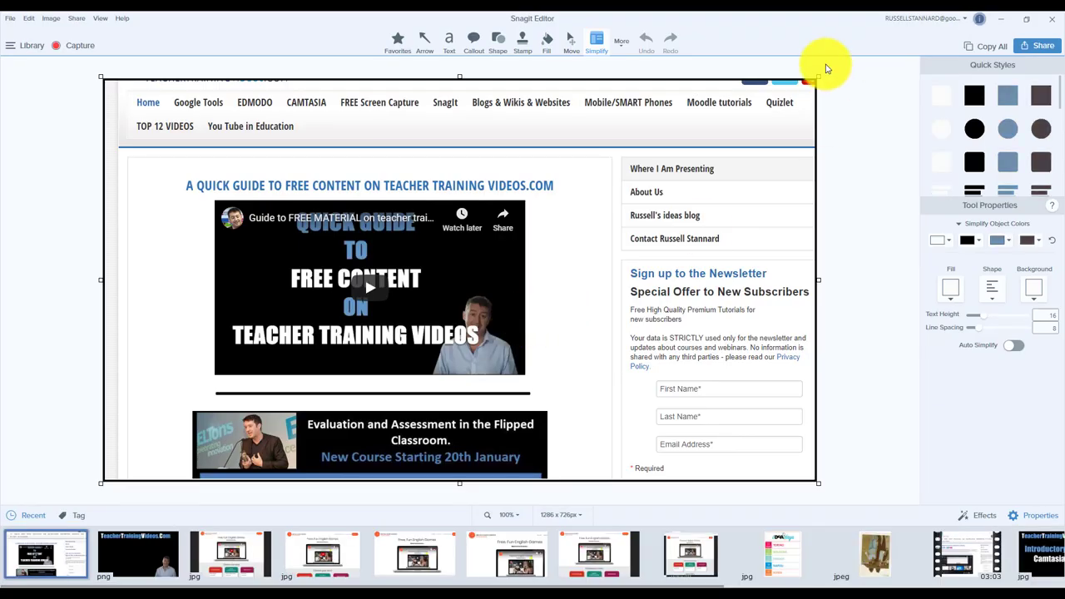
pyautogui.moveTo(420, 23)
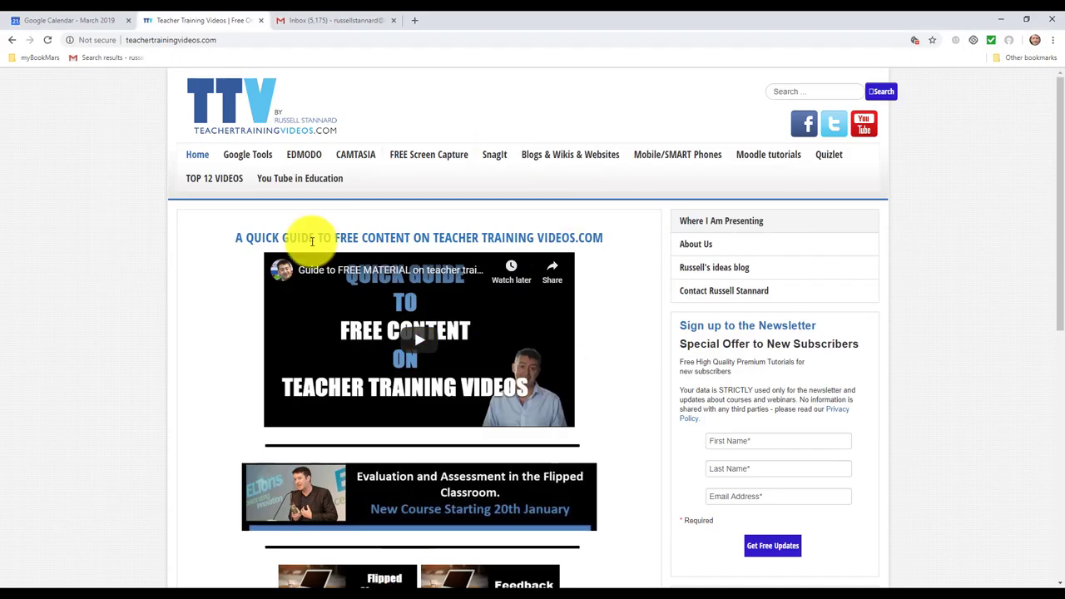
# - Open the Camtasia mini course page and capture it with the Image&Border preset
pyautogui.click(356, 154)
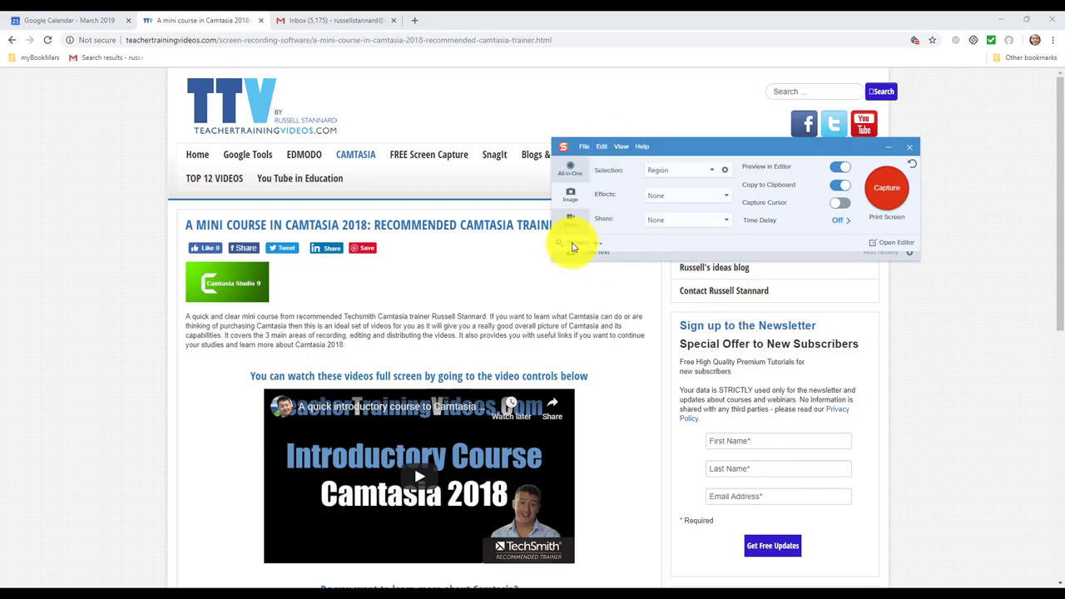
pyautogui.click(570, 220)
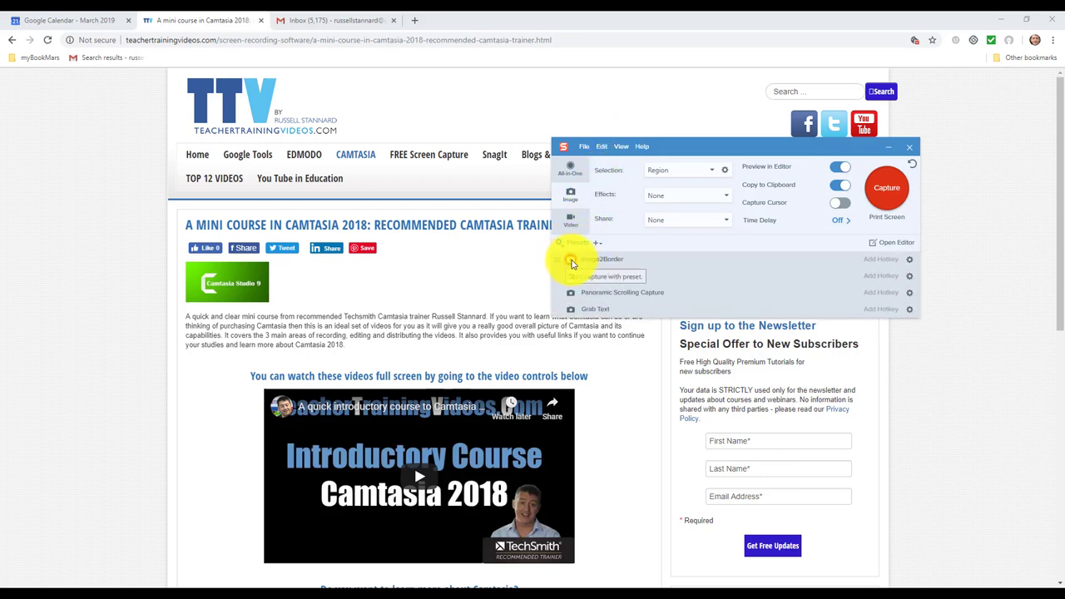
pyautogui.click(909, 147)
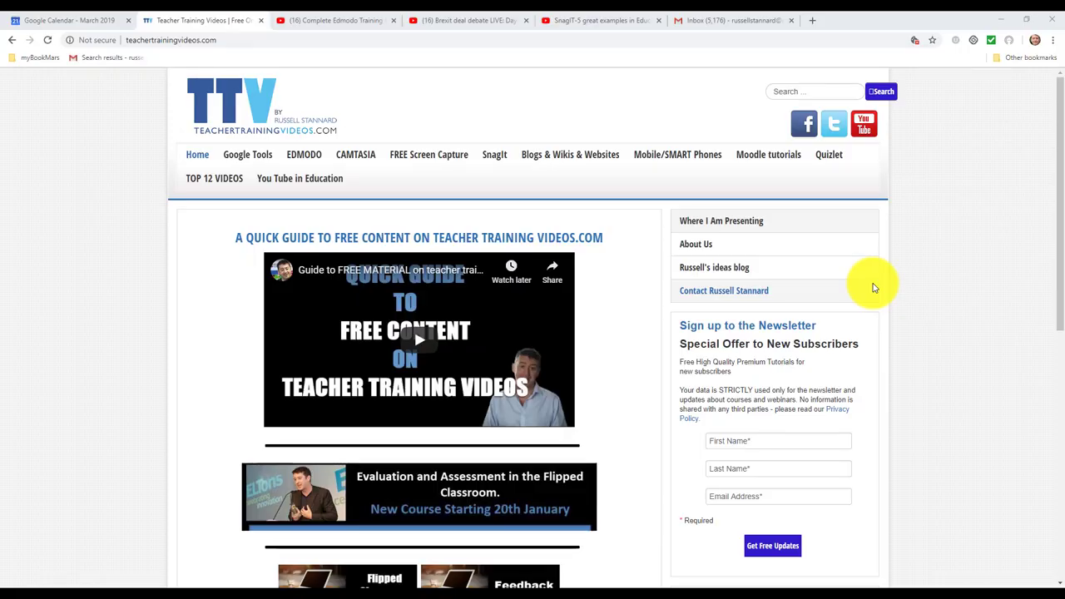
pyautogui.moveTo(627, 87)
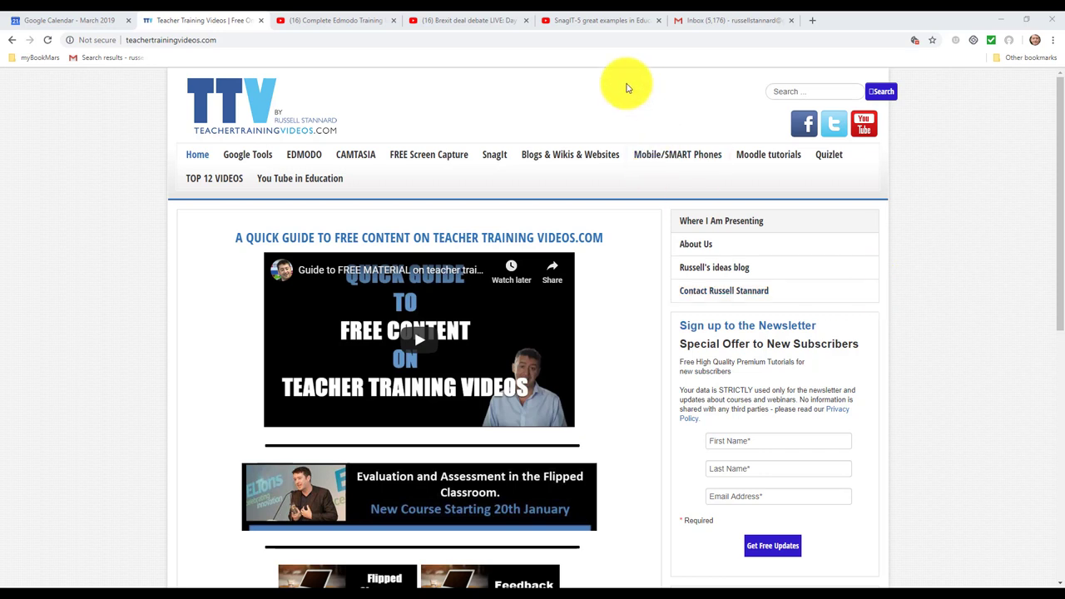
pyautogui.moveTo(494, 155)
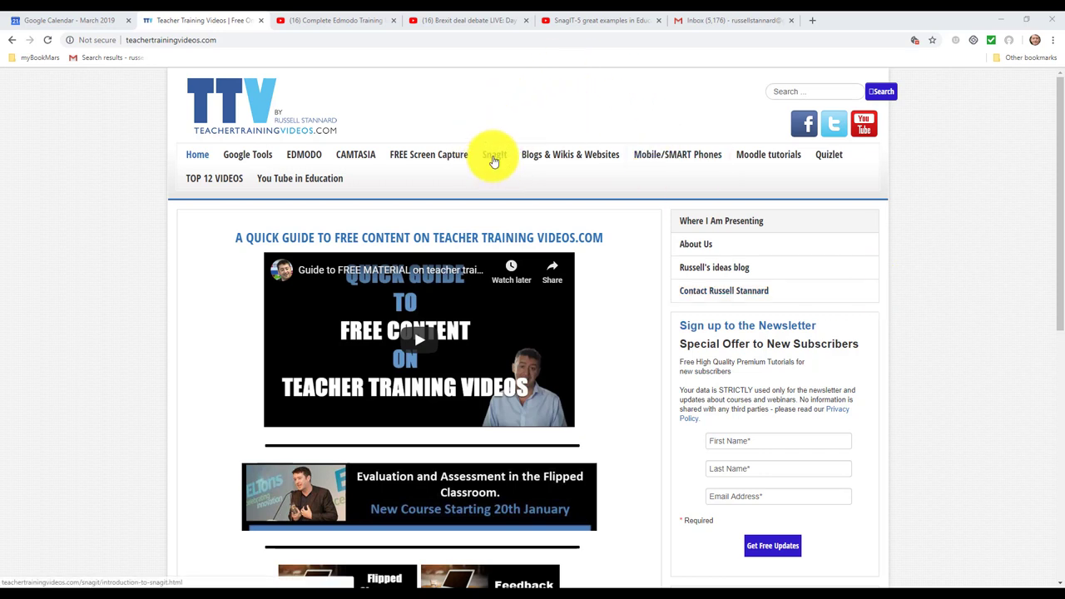
# - Open the Snagit page from the site menu, scroll it, then return to the Introduction to Snagit tab
pyautogui.click(494, 154)
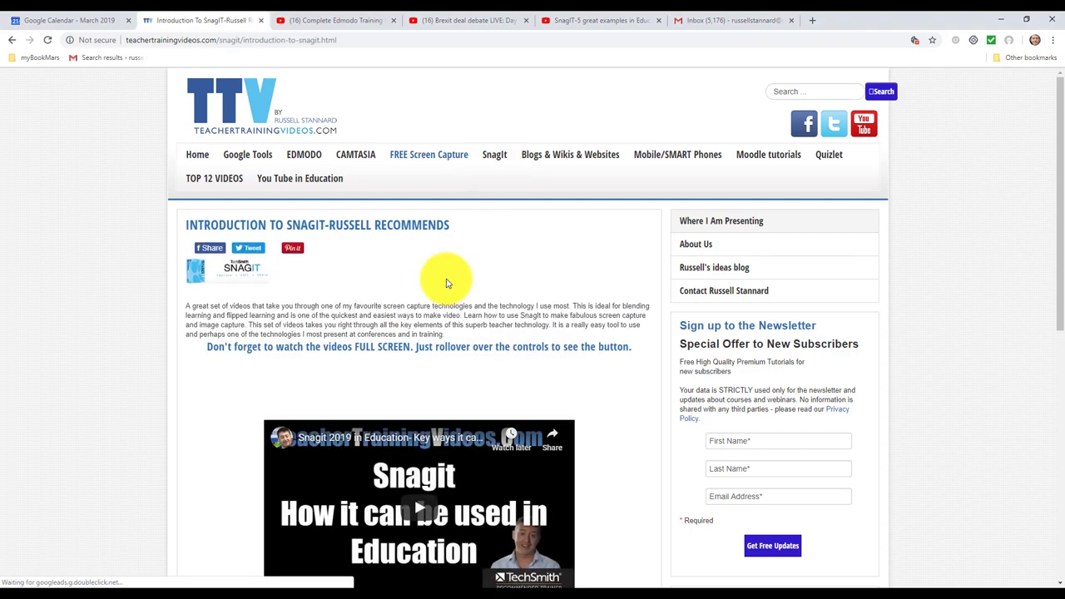
pyautogui.scroll(-3)
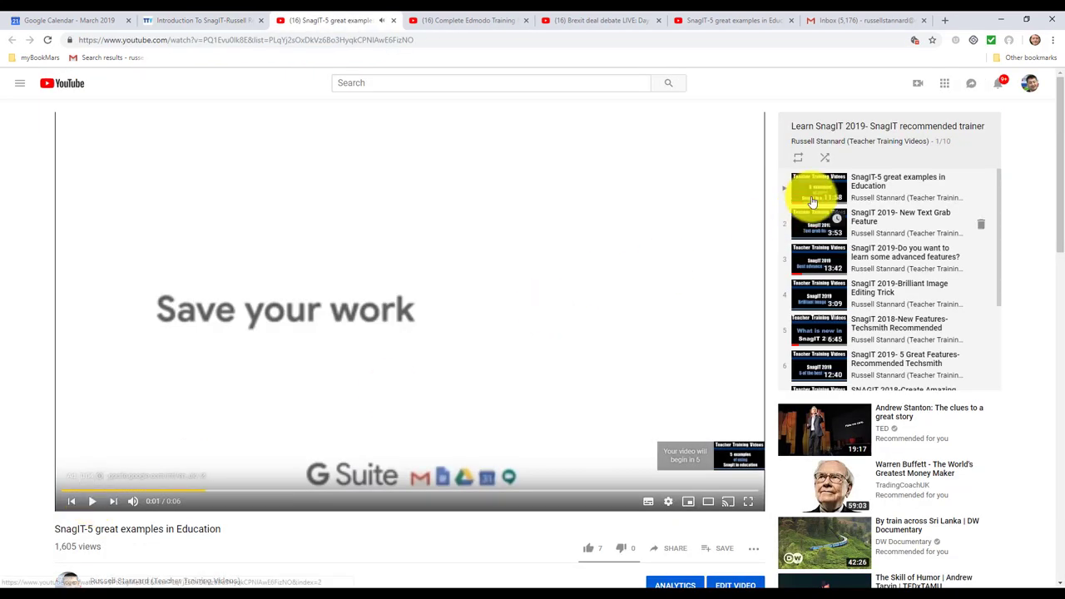
pyautogui.scroll(-3)
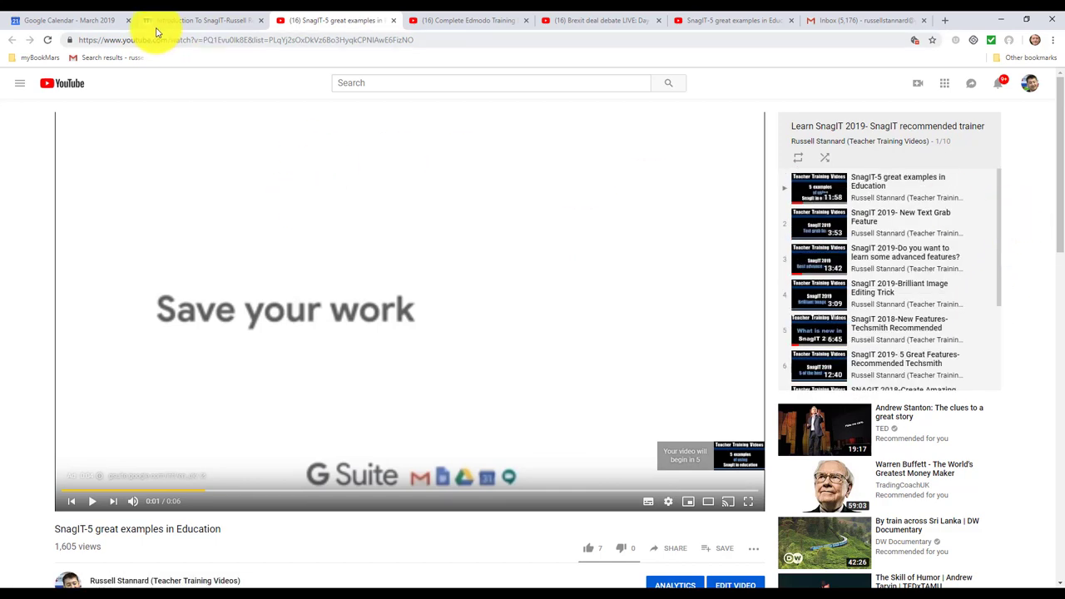
pyautogui.click(200, 20)
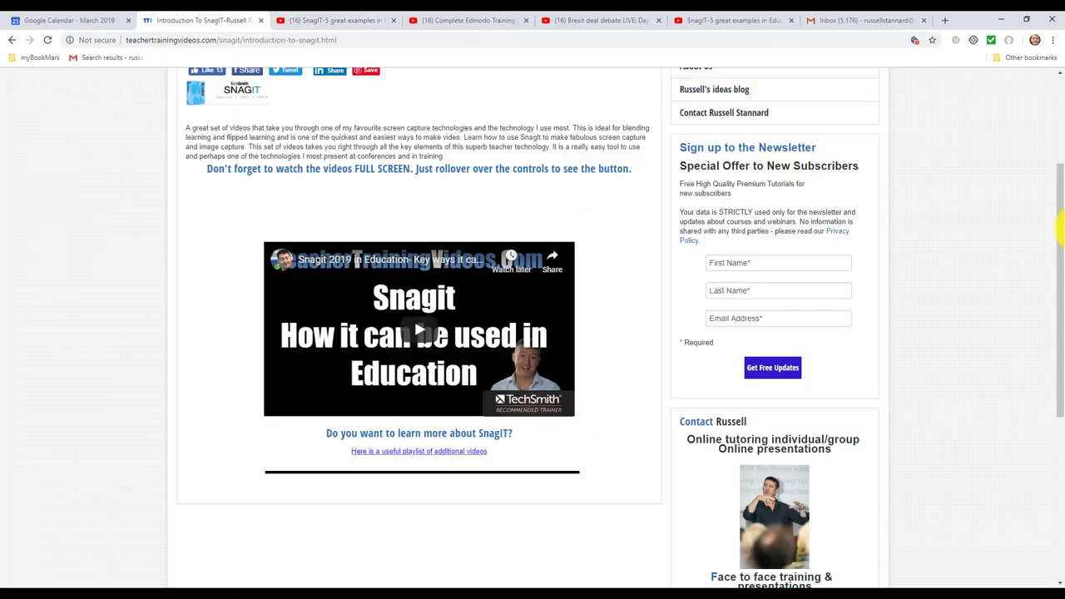
pyautogui.scroll(3)
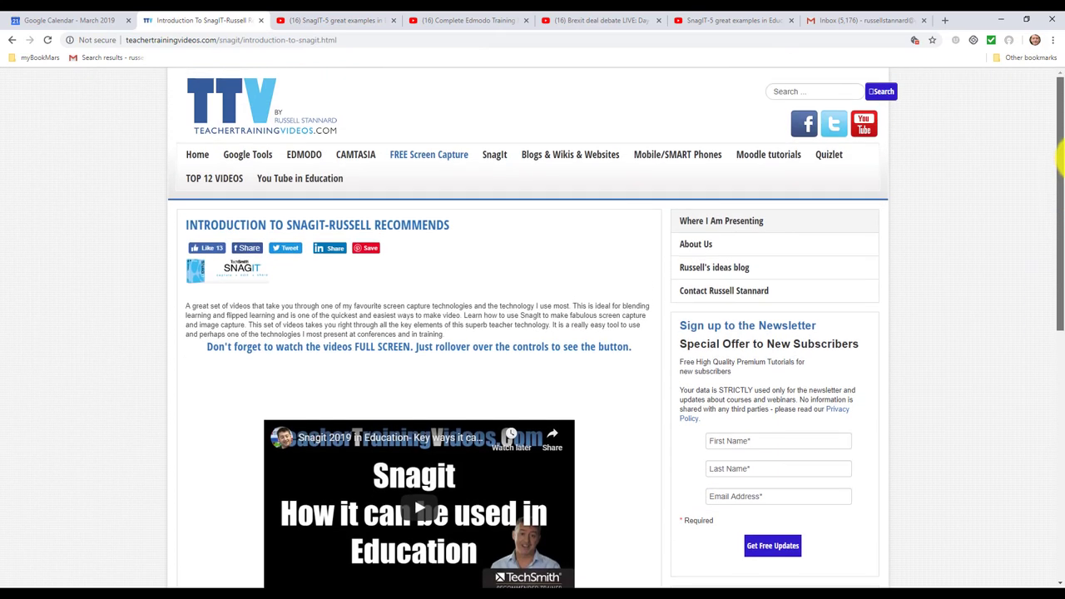
pyautogui.moveTo(864, 123)
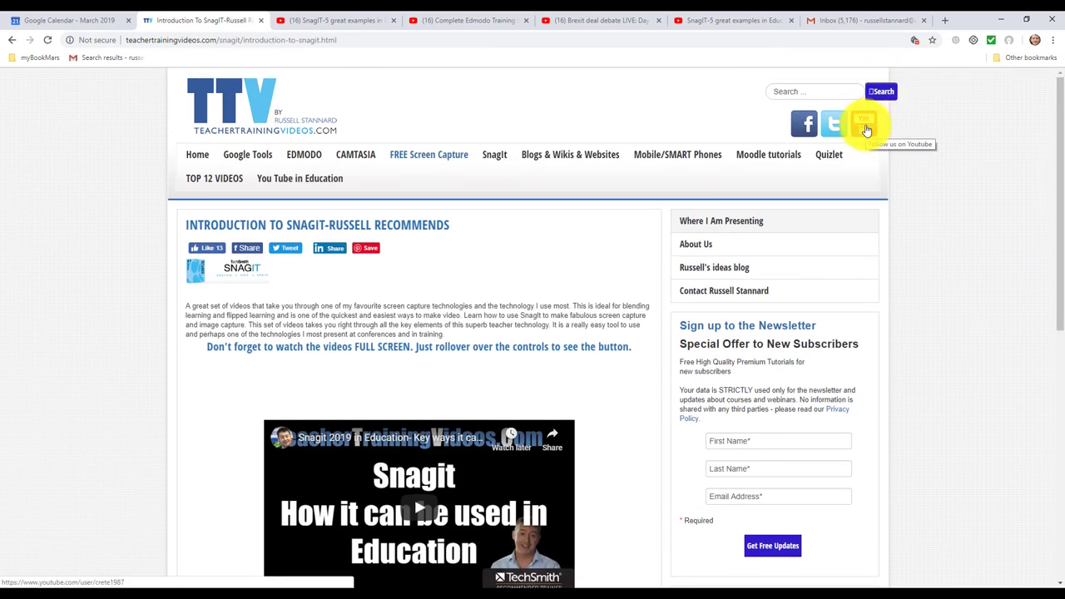